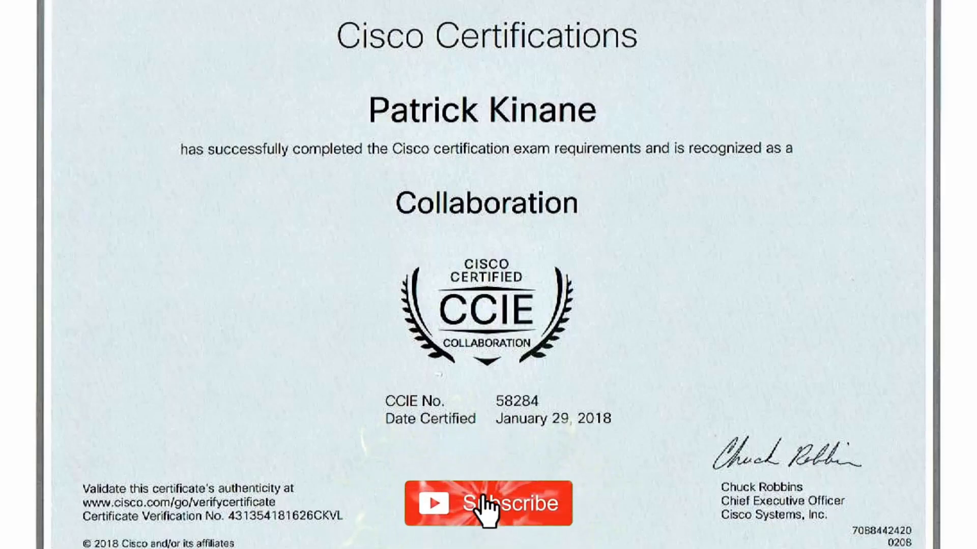
Switch to the device and call information notes showing the Phone A to Phone B call flow.
{"action": "left_click", "coordinate": [487, 504]}
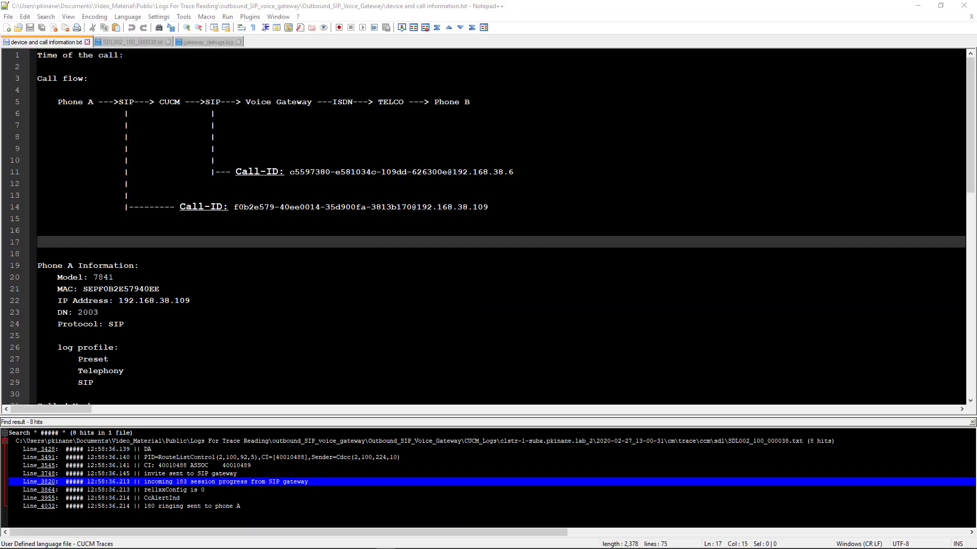
{"action": "left_click", "coordinate": [204, 41]}
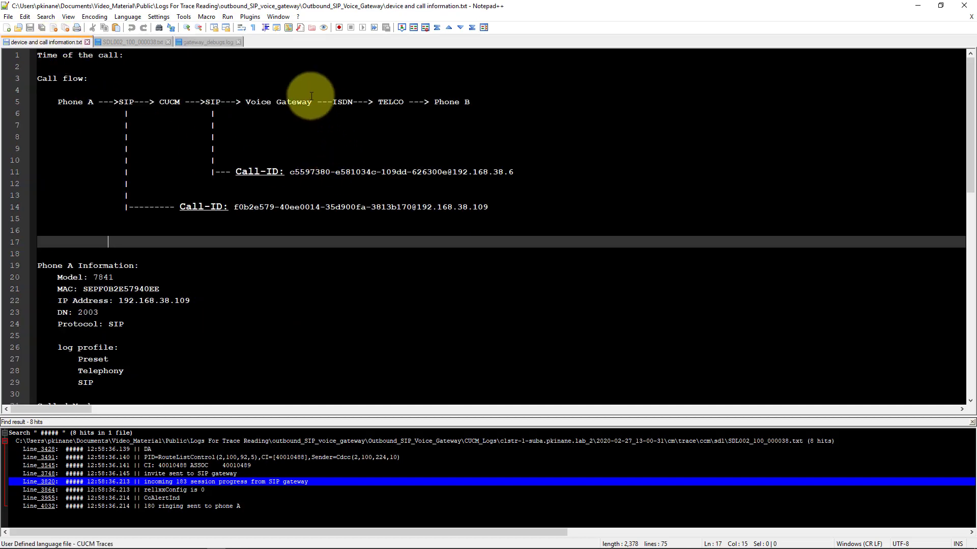
{"action": "mouse_move", "coordinate": [324, 132]}
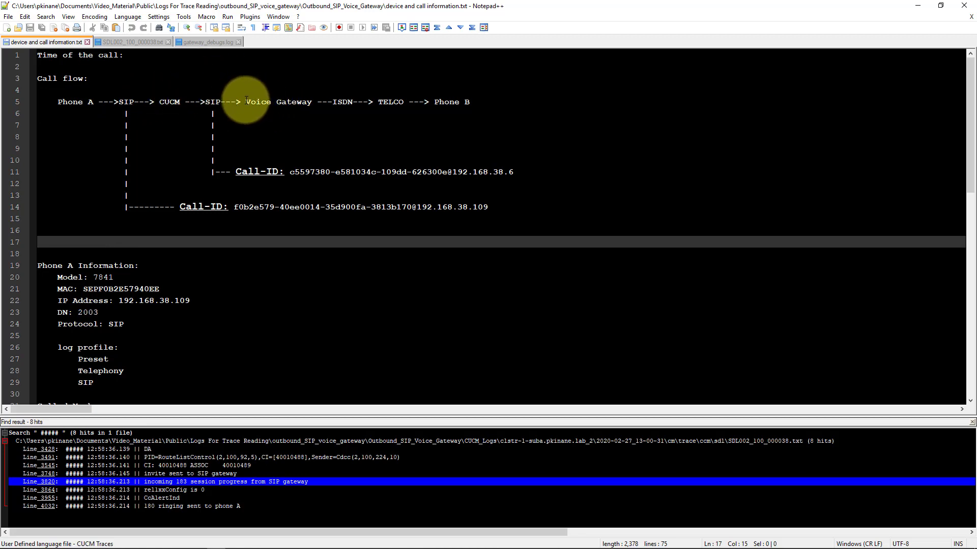
{"action": "left_click_drag", "start_coordinate": [245, 101], "coordinate": [379, 102]}
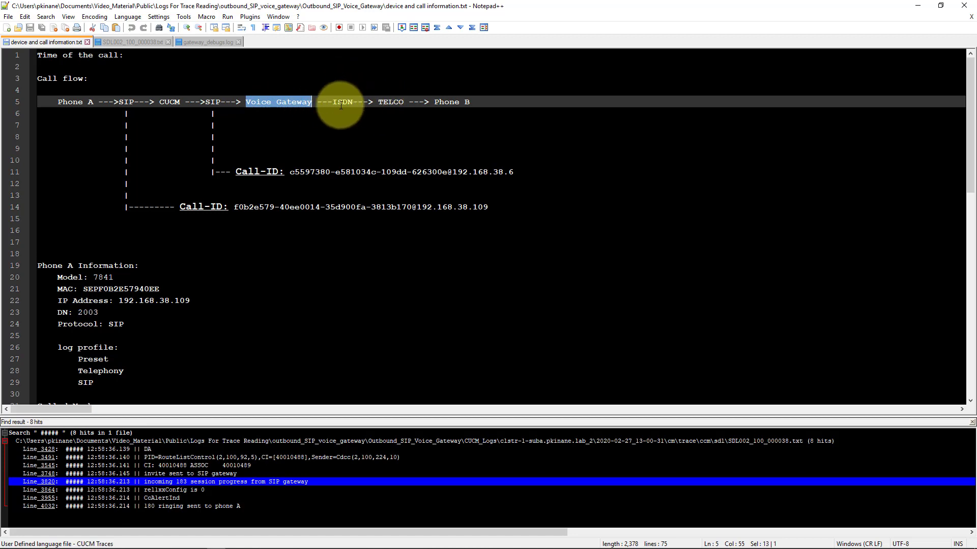
{"action": "left_click", "coordinate": [341, 101]}
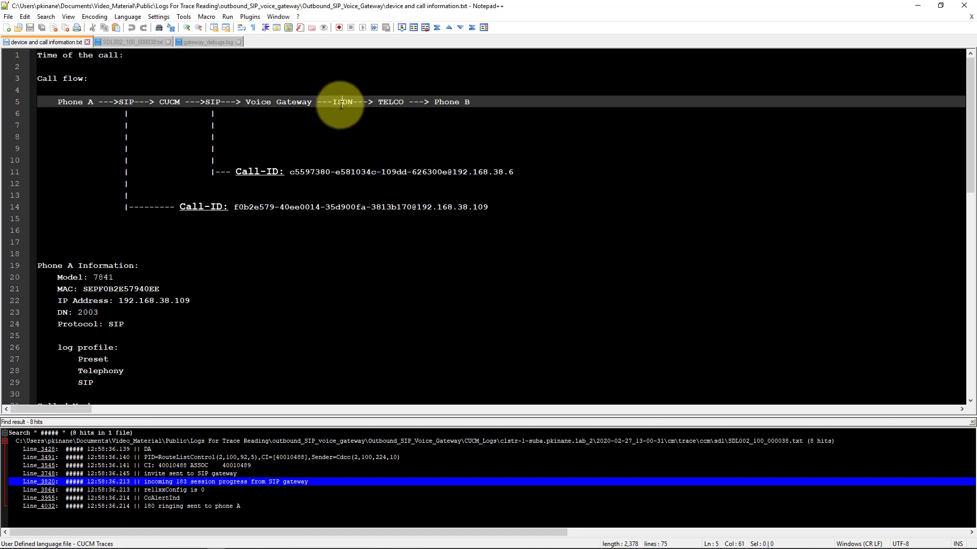
{"action": "double_click", "coordinate": [389, 101]}
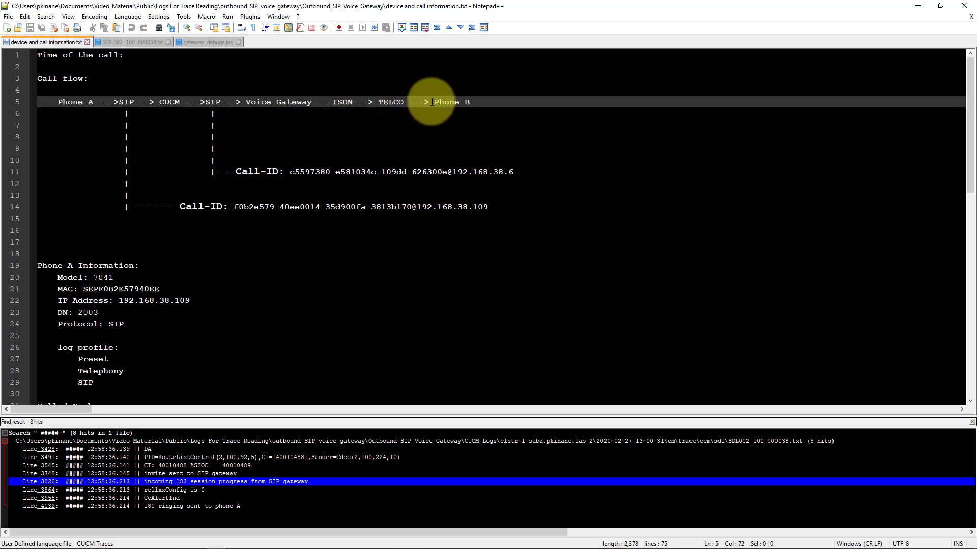
{"action": "left_click_drag", "start_coordinate": [433, 102], "coordinate": [467, 101]}
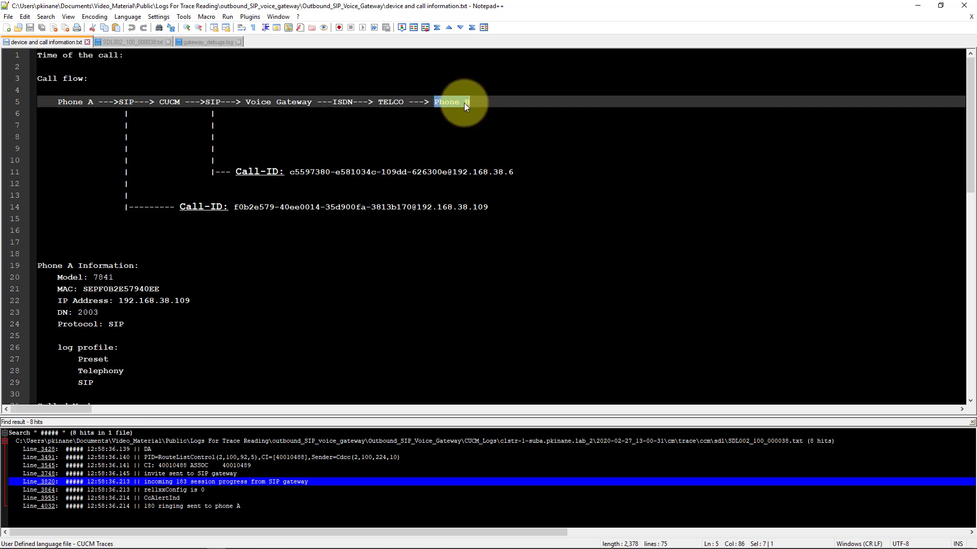
{"action": "mouse_move", "coordinate": [320, 102]}
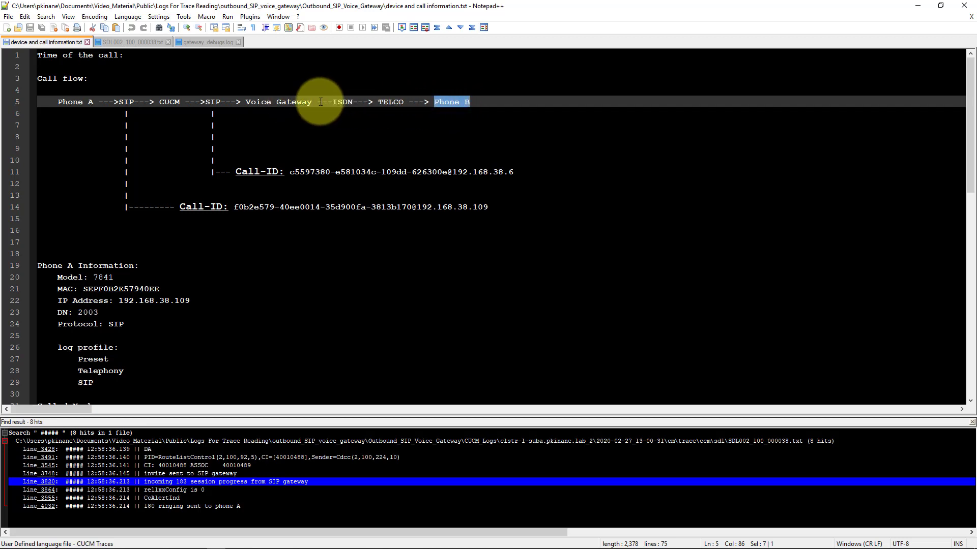
{"action": "double_click", "coordinate": [278, 102]}
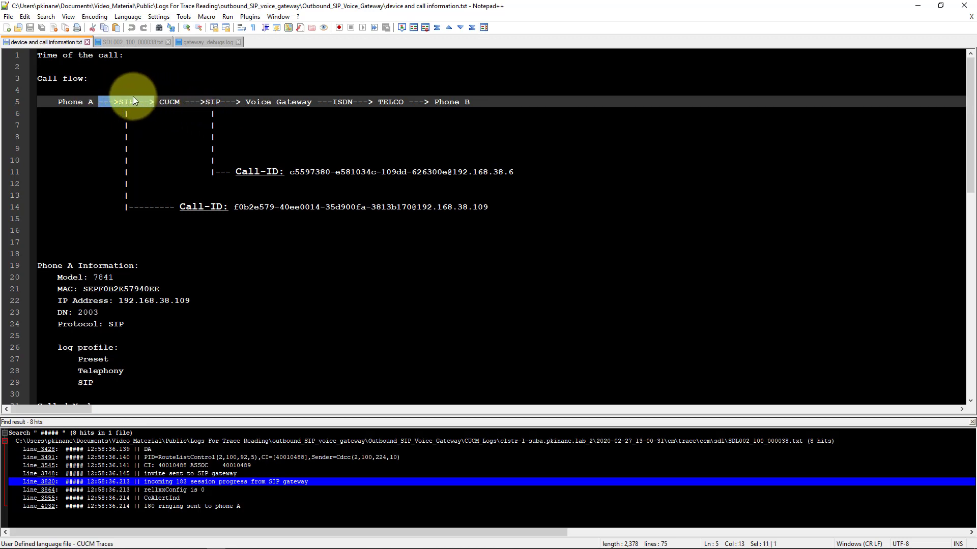
{"action": "mouse_move", "coordinate": [134, 125]}
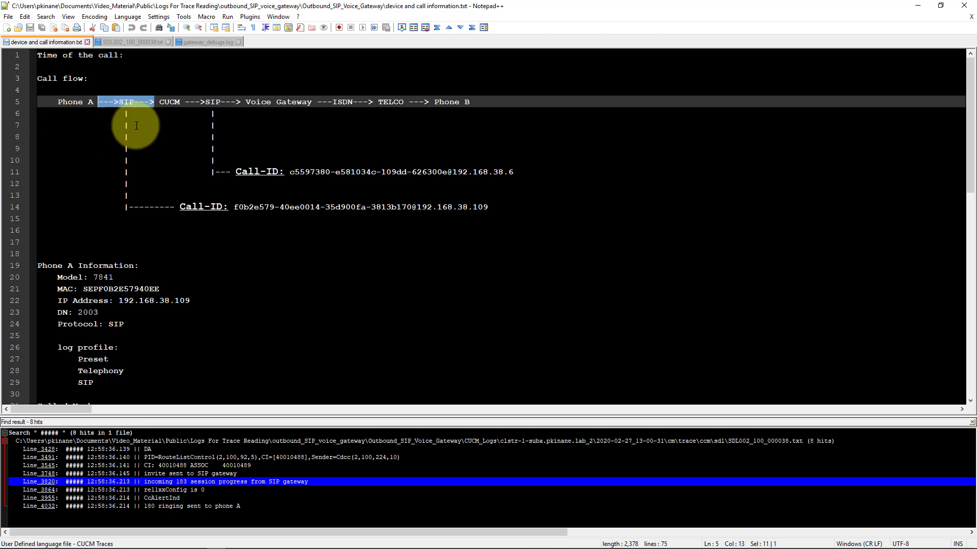
{"action": "mouse_move", "coordinate": [202, 148]}
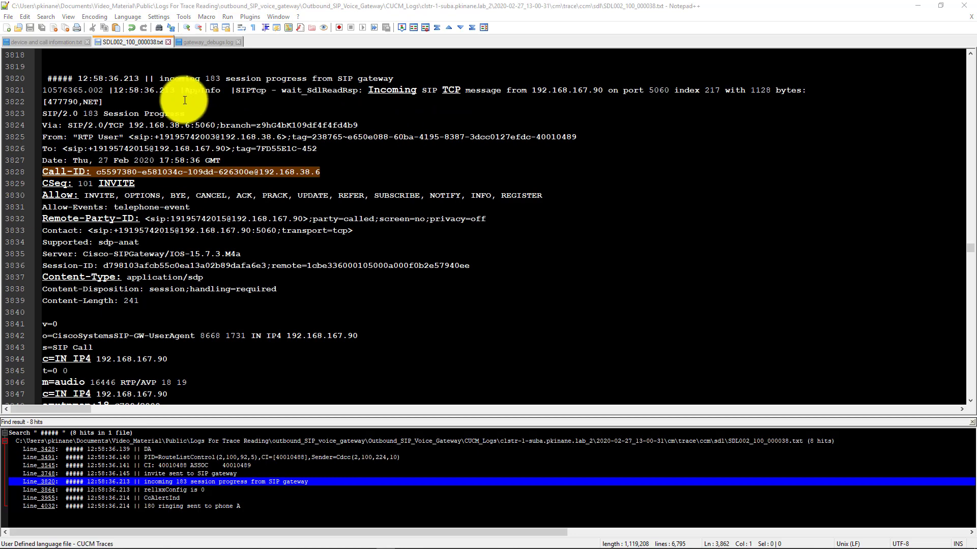
Mark the 183 Session Progress heading line and review its Call-ID and SDP body below.
{"action": "left_click_drag", "start_coordinate": [158, 78], "coordinate": [327, 74]}
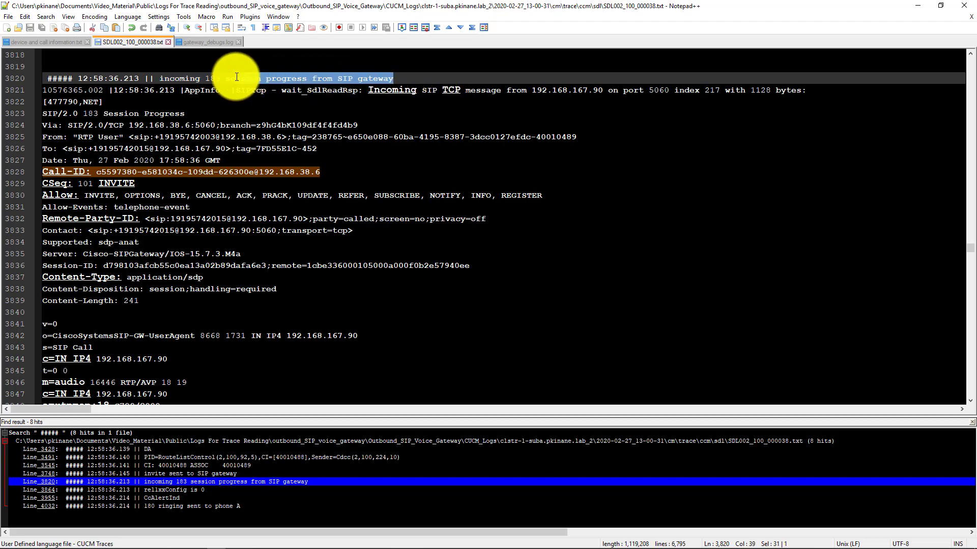
{"action": "scroll", "scroll_direction": "down", "scroll_amount": 3}
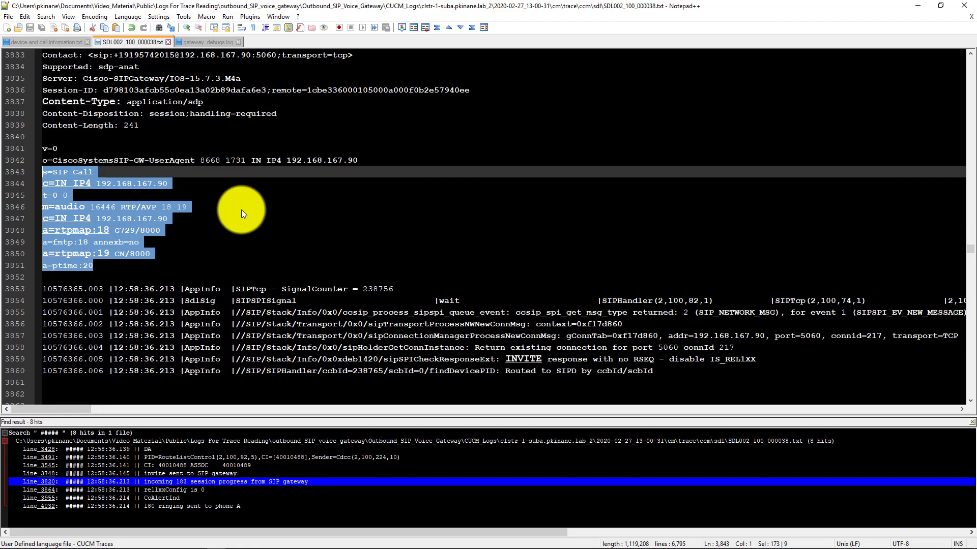
{"action": "scroll", "scroll_direction": "down", "scroll_amount": 3}
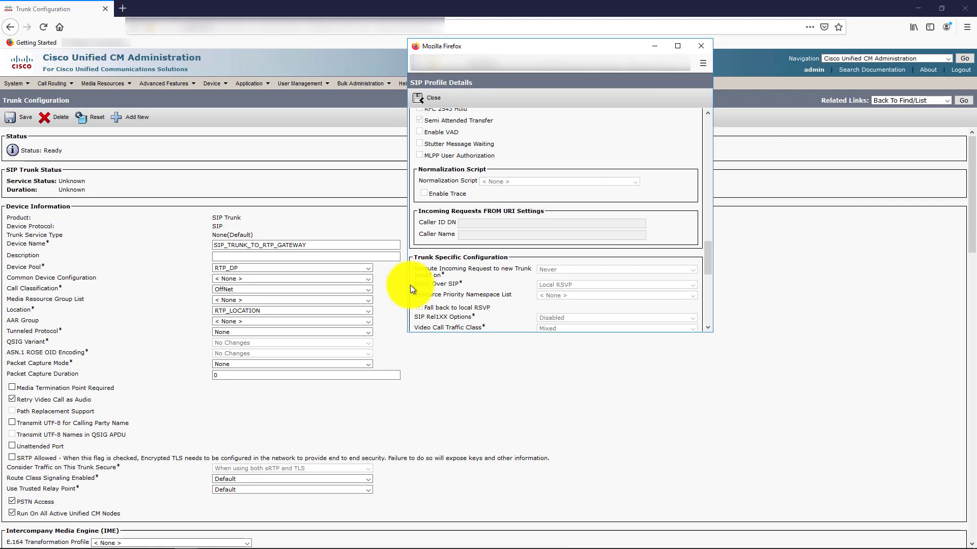
{"action": "mouse_move", "coordinate": [442, 305]}
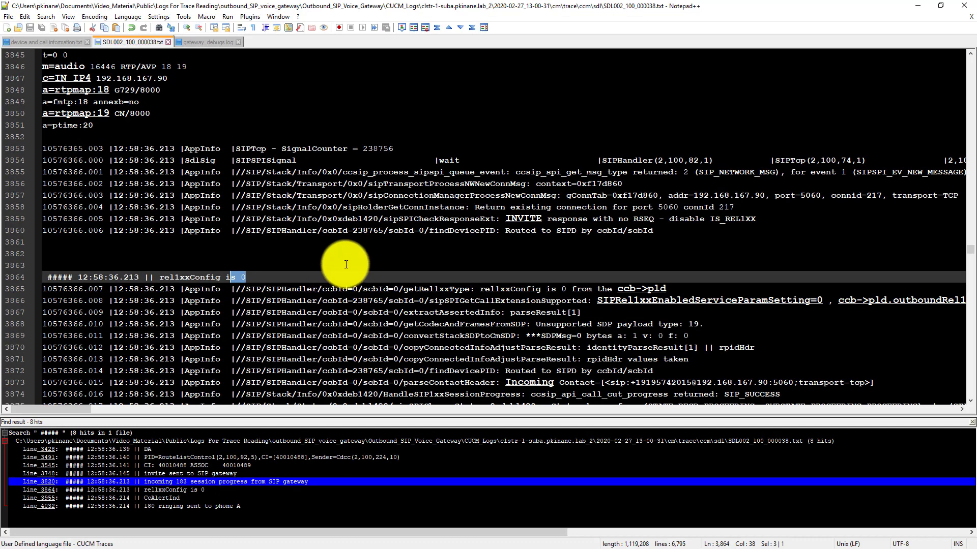
Scroll the SDL trace past the rel1xxConfig is 0 marker through the DET-SDPMsg lines.
{"action": "scroll", "scroll_direction": "down", "scroll_amount": 3}
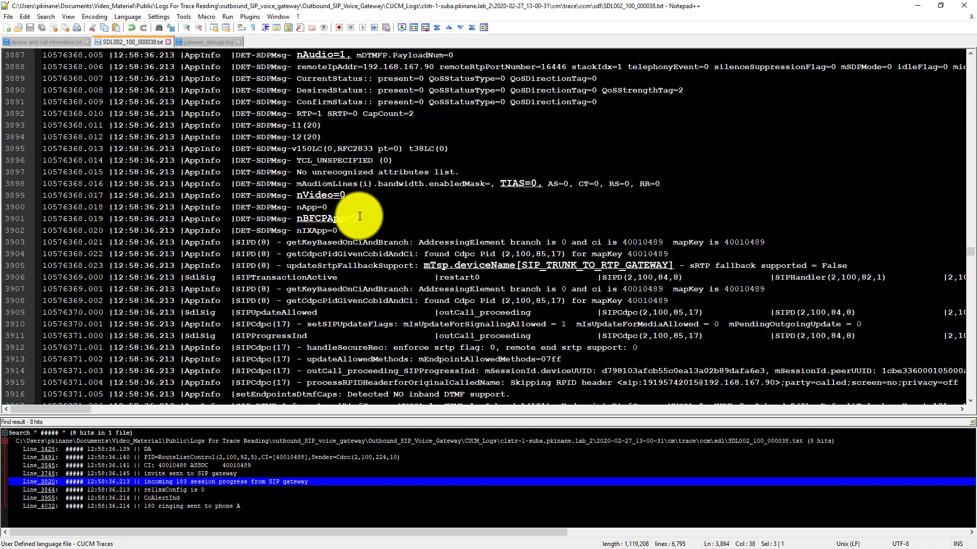
{"action": "scroll", "scroll_direction": "down", "scroll_amount": 3}
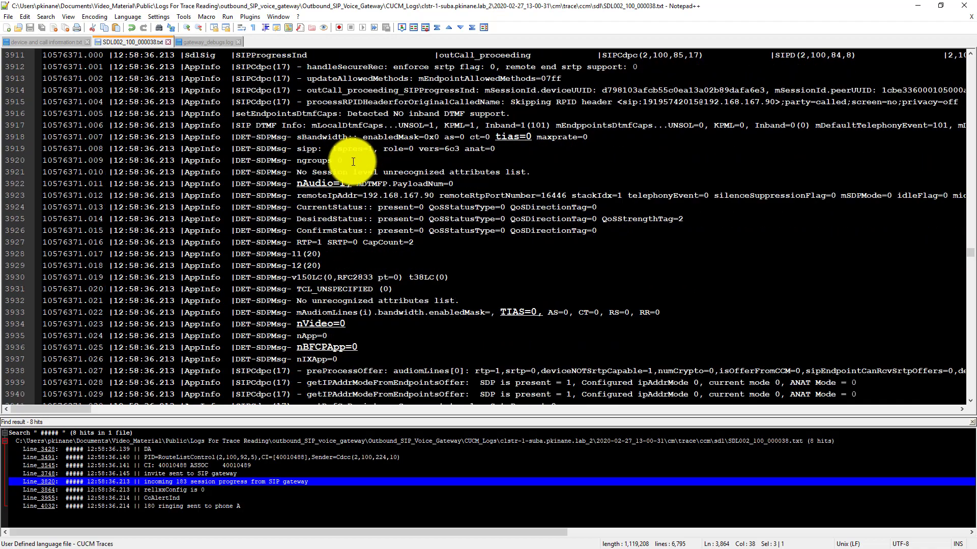
{"action": "scroll", "scroll_direction": "down", "scroll_amount": 3}
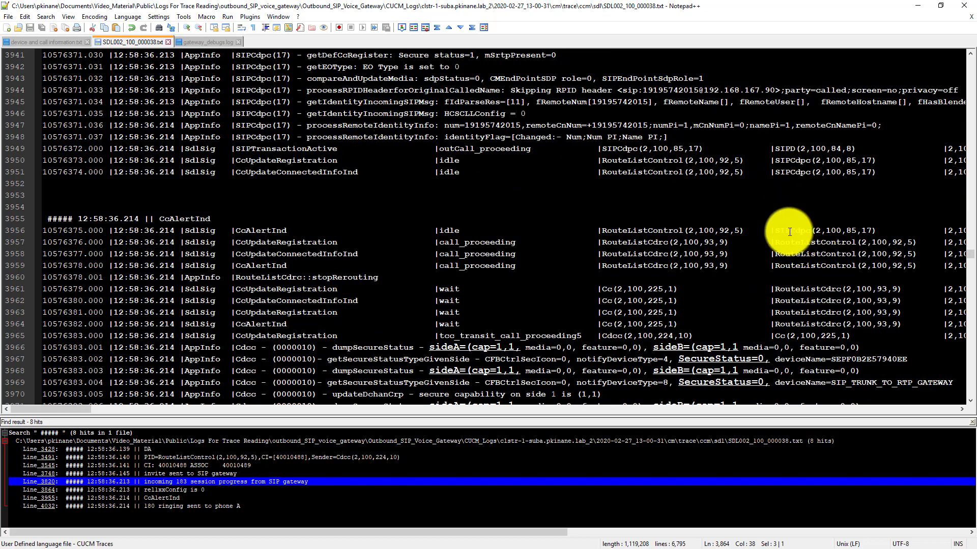
Colour-mark every CcAlertInd signal in the SDL trace using the 4th style.
{"action": "double_click", "coordinate": [789, 231]}
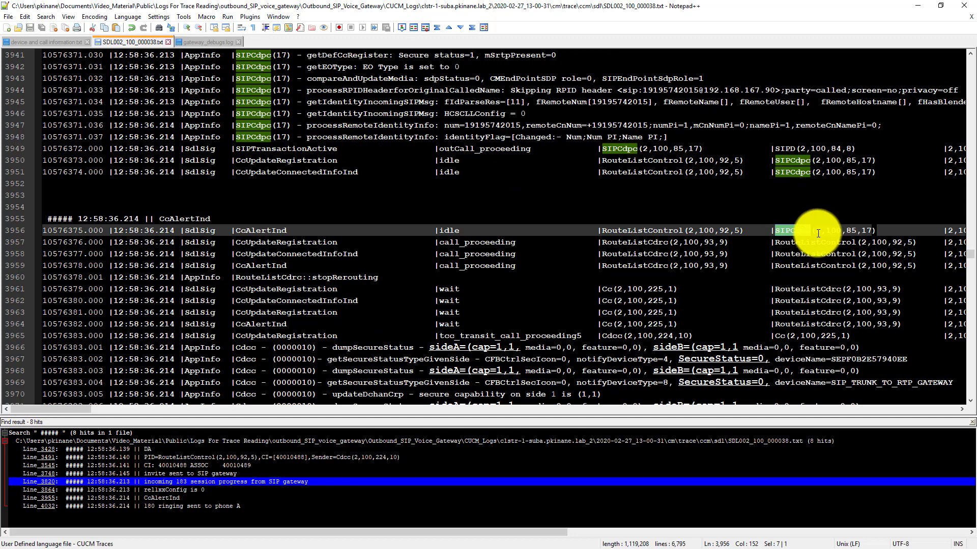
{"action": "mouse_move", "coordinate": [689, 231]}
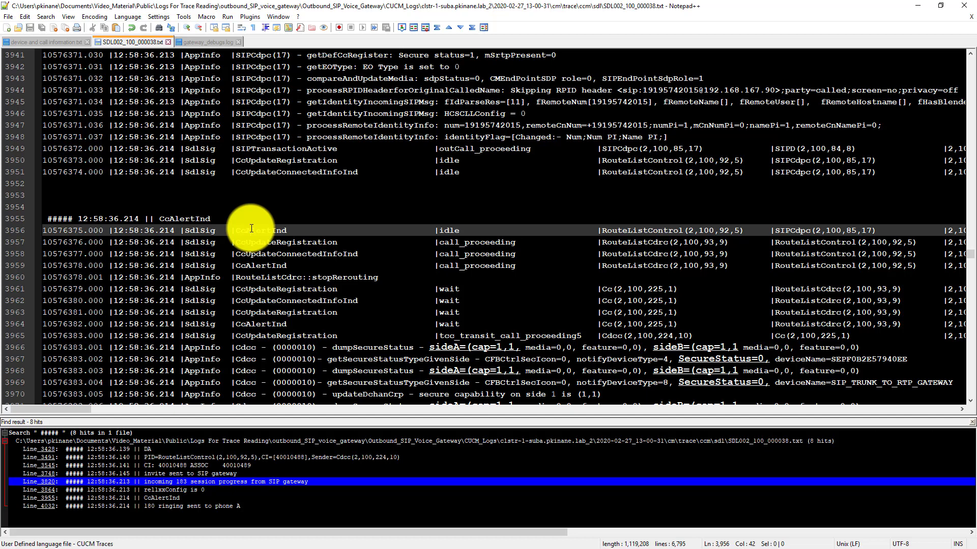
{"action": "right_click", "coordinate": [251, 229]}
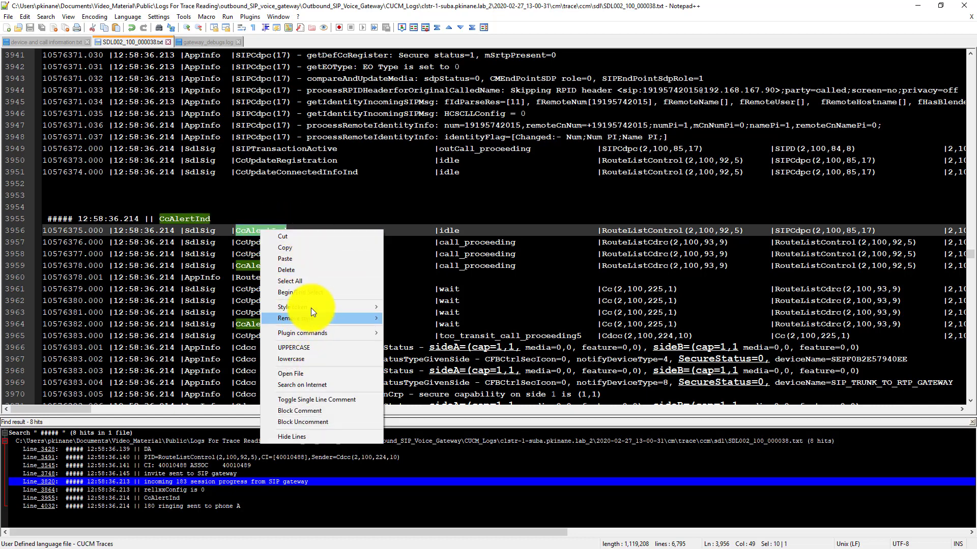
{"action": "left_click", "coordinate": [358, 246]}
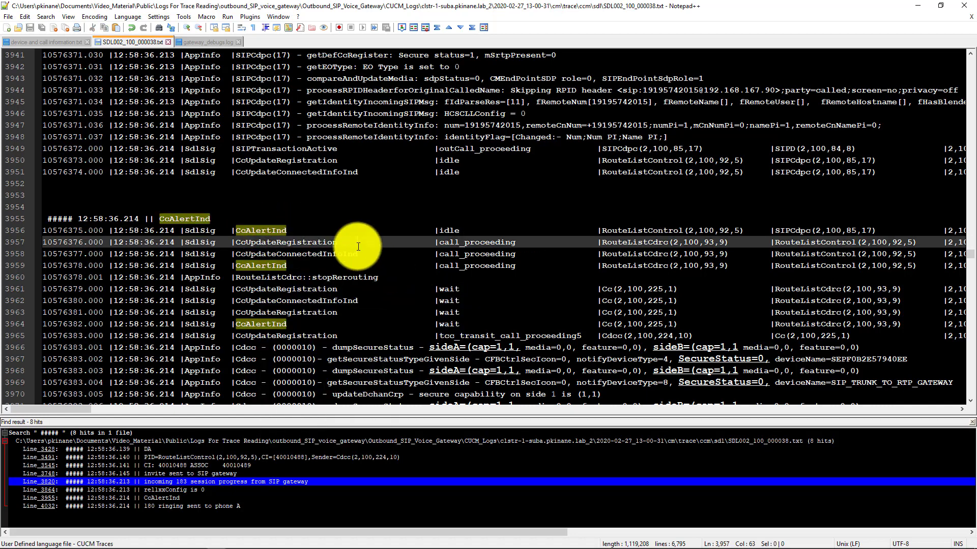
{"action": "mouse_move", "coordinate": [736, 275]}
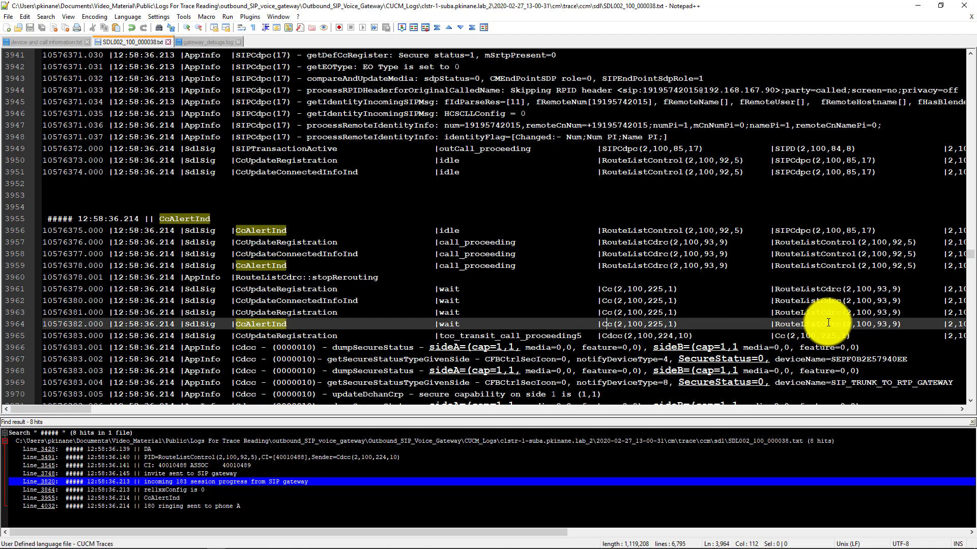
{"action": "left_click", "coordinate": [554, 323]}
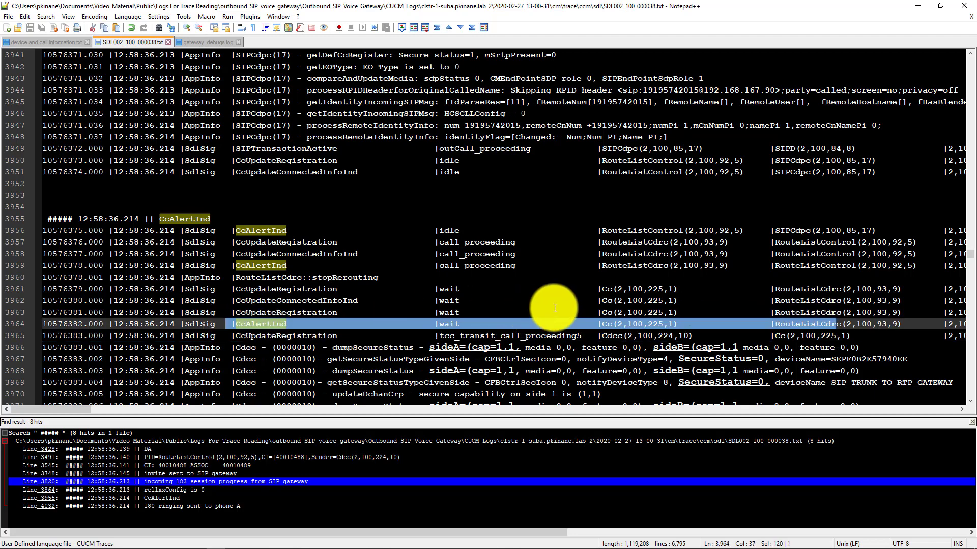
Colour-mark every Co(2,100,225,1) process reference in the SDL trace.
{"action": "scroll", "scroll_direction": "down", "scroll_amount": 3}
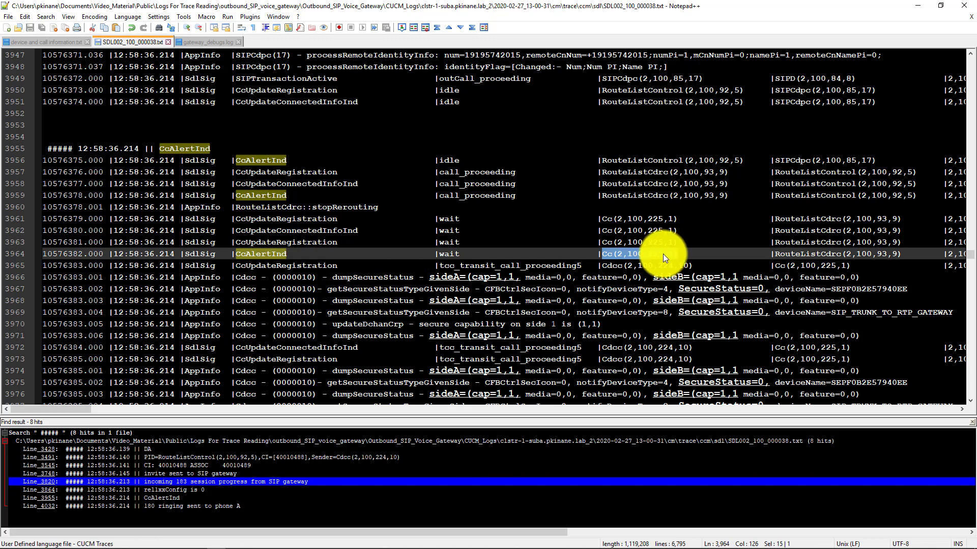
{"action": "right_click", "coordinate": [663, 257]}
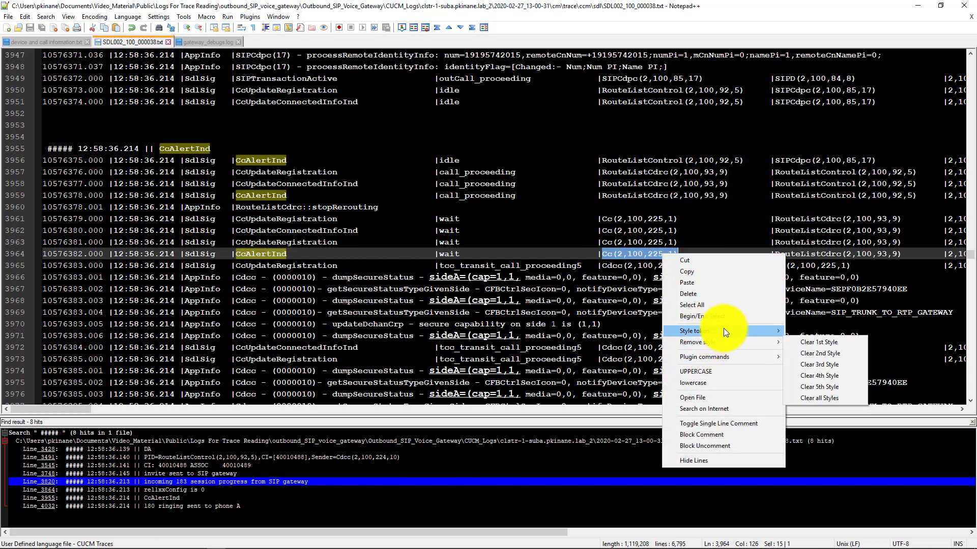
{"action": "mouse_move", "coordinate": [696, 342]}
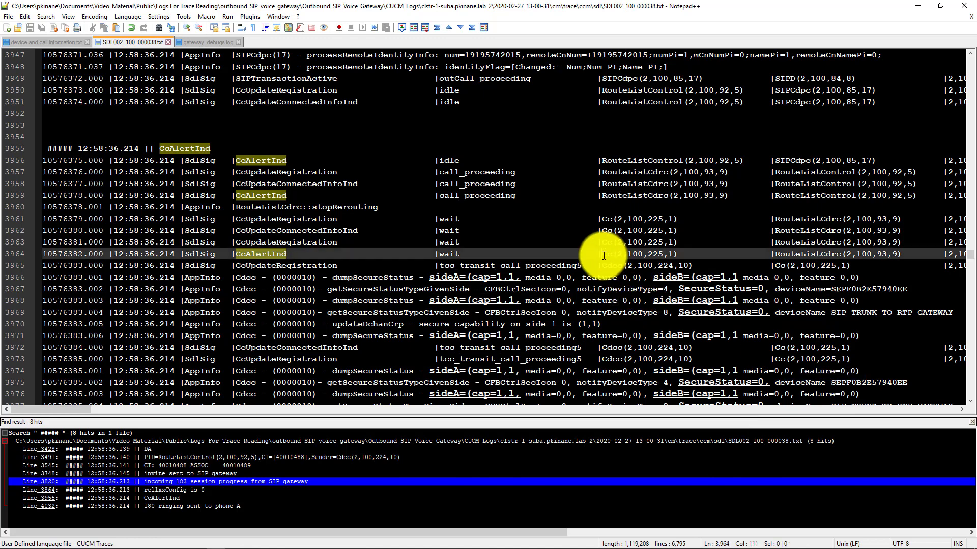
{"action": "right_click", "coordinate": [635, 253]}
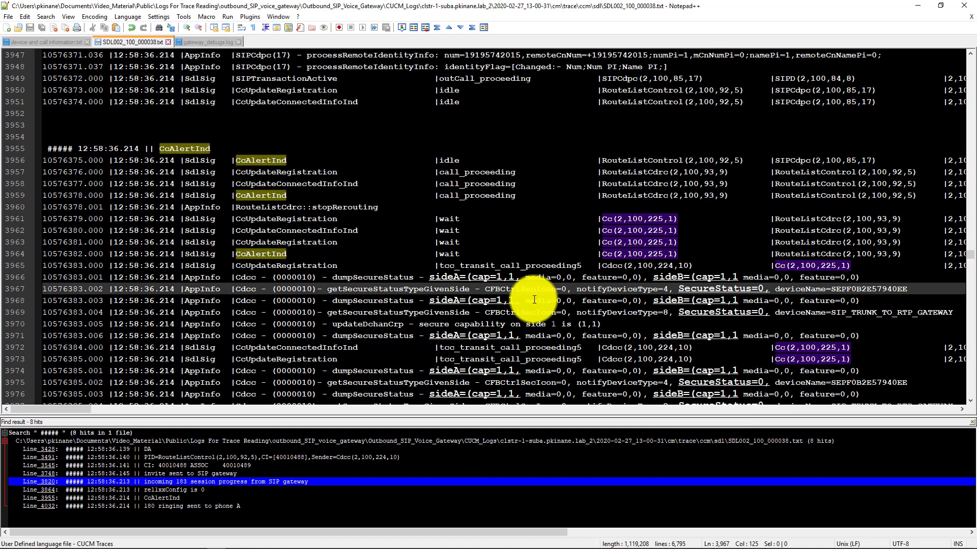
Highlight every Cdcc(2,100,224,10) reference green with the 5th style.
{"action": "scroll", "scroll_direction": "down", "scroll_amount": 3}
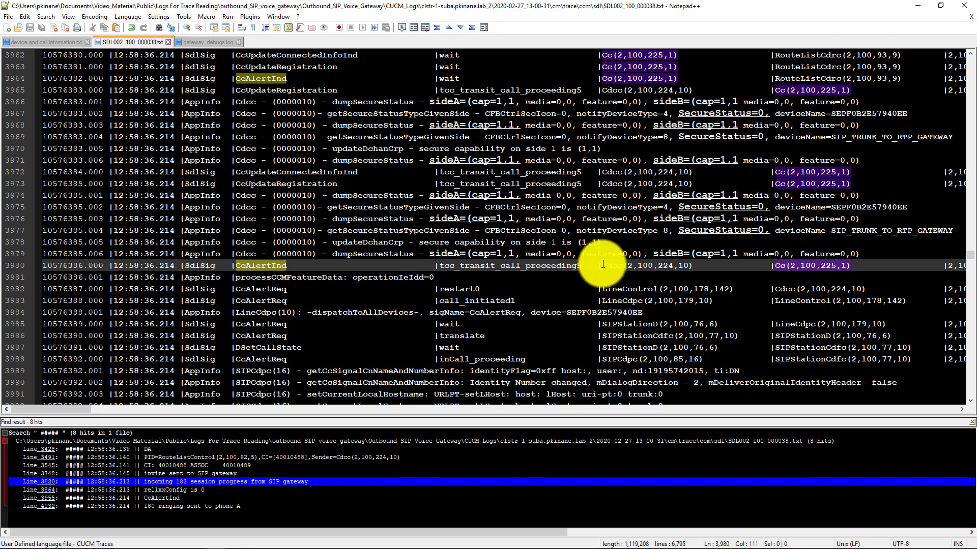
{"action": "right_click", "coordinate": [623, 265]}
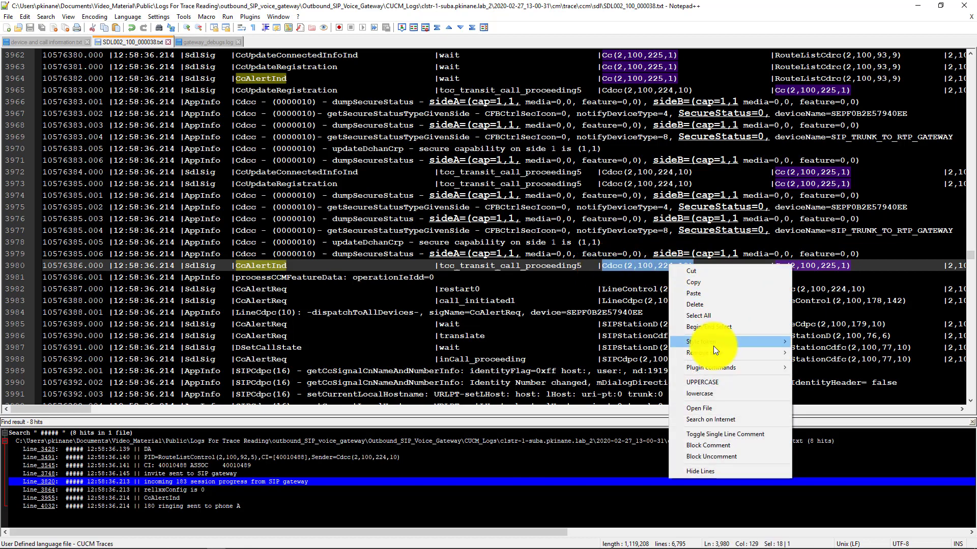
{"action": "mouse_move", "coordinate": [704, 353]}
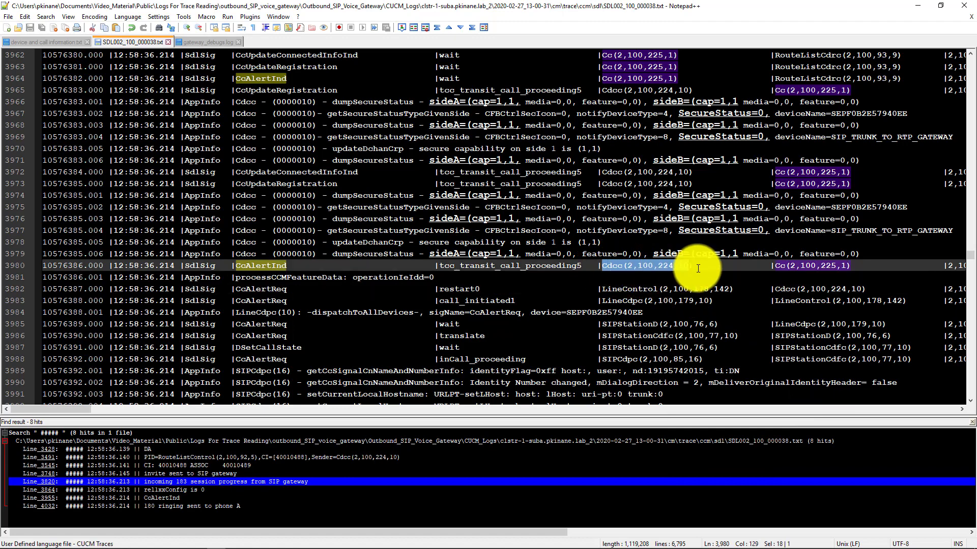
{"action": "right_click", "coordinate": [698, 269]}
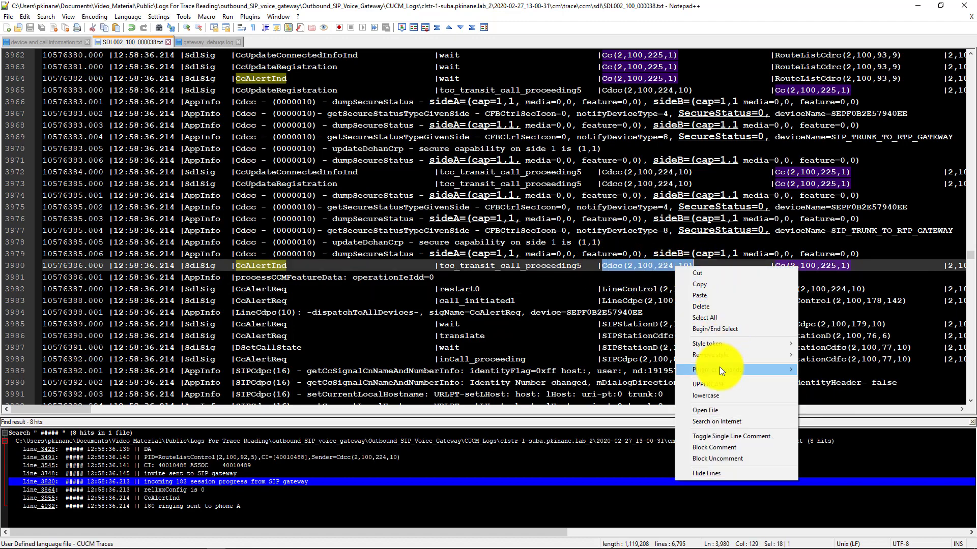
{"action": "mouse_move", "coordinate": [707, 343]}
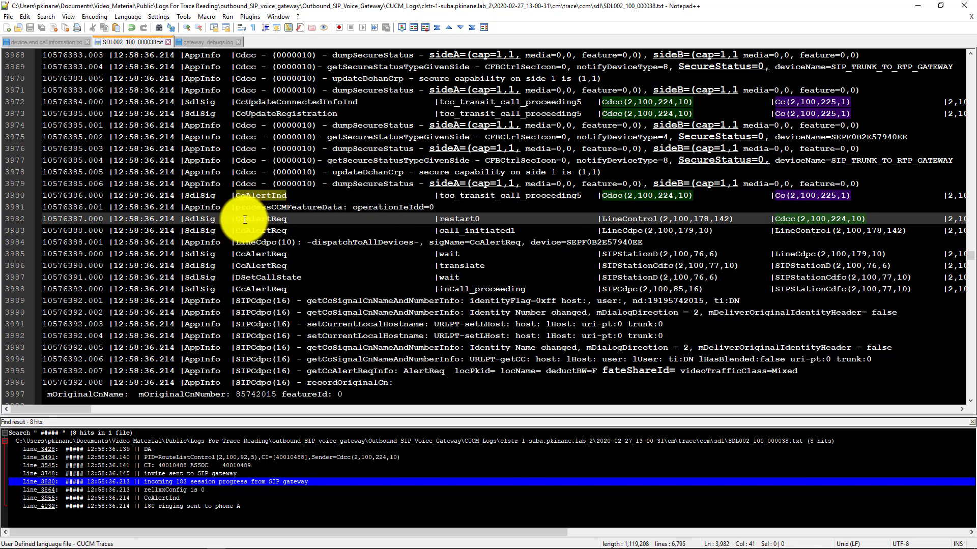
Highlight every CcAlertReq signal orange with the 2nd style.
{"action": "right_click", "coordinate": [260, 219]}
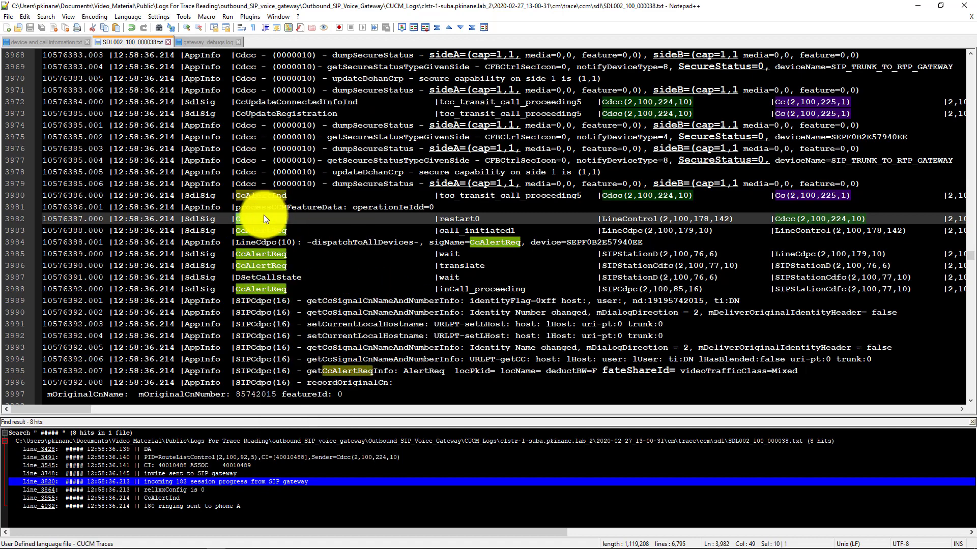
{"action": "right_click", "coordinate": [265, 219]}
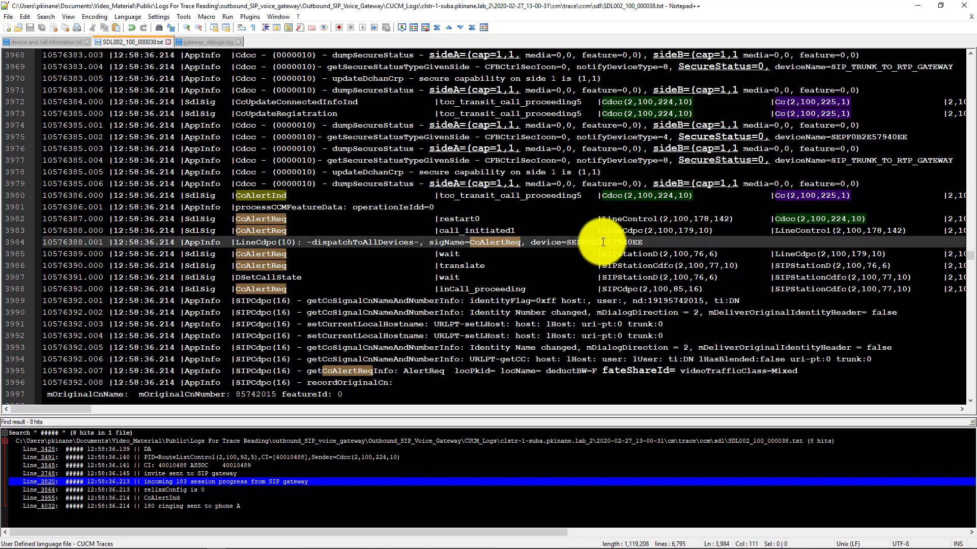
Add device name SEPF0B2E57940EE to the call-flow notes below the diagram.
{"action": "left_click", "coordinate": [42, 42]}
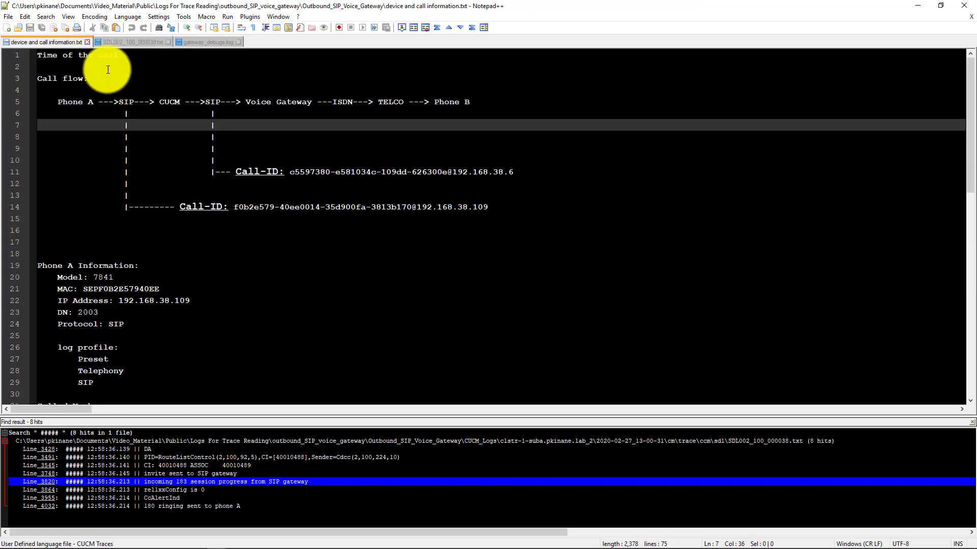
{"action": "left_click", "coordinate": [108, 231]}
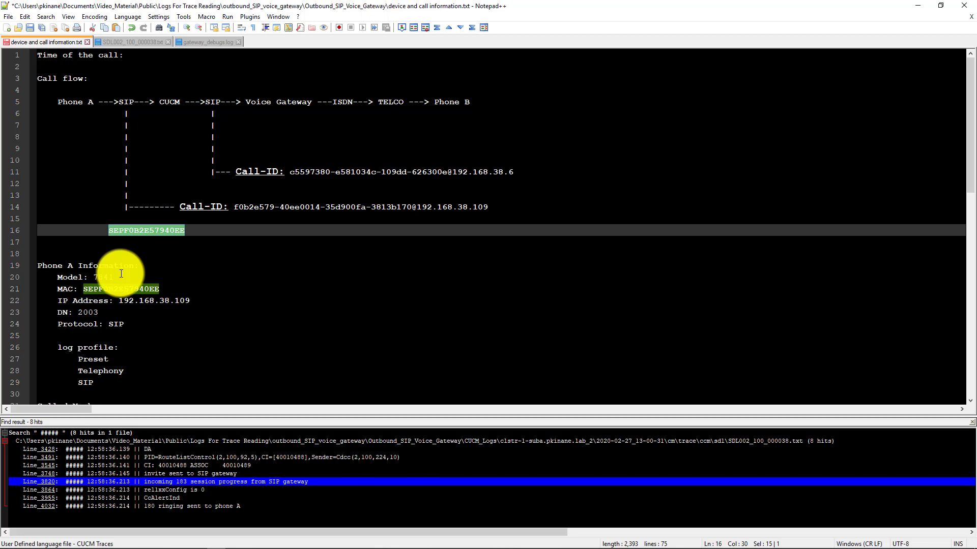
{"action": "mouse_move", "coordinate": [150, 235]}
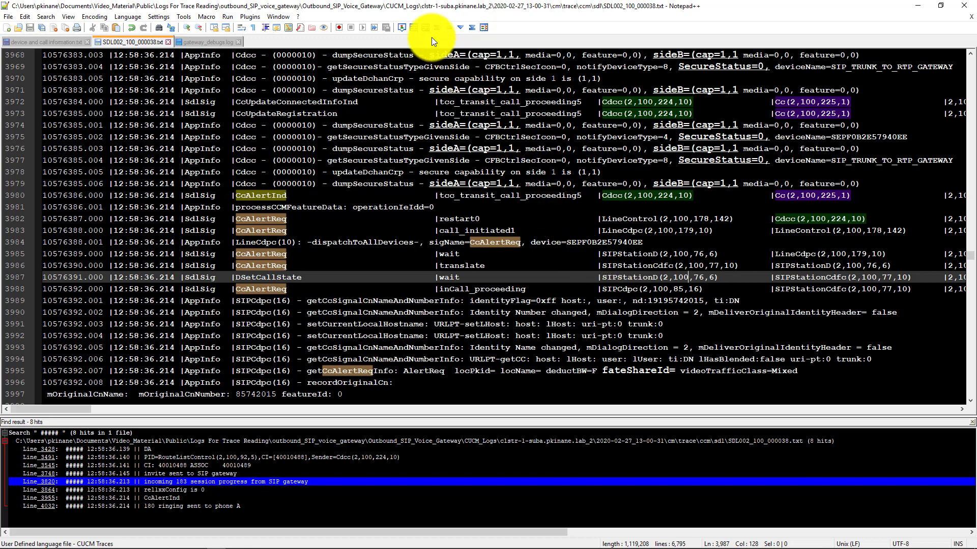
{"action": "mouse_move", "coordinate": [141, 311]}
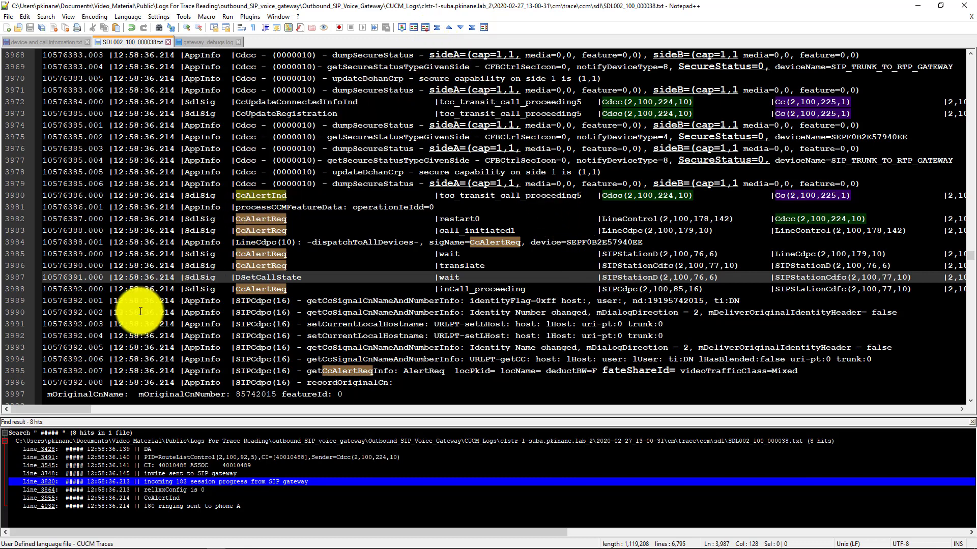
{"action": "mouse_move", "coordinate": [276, 173]}
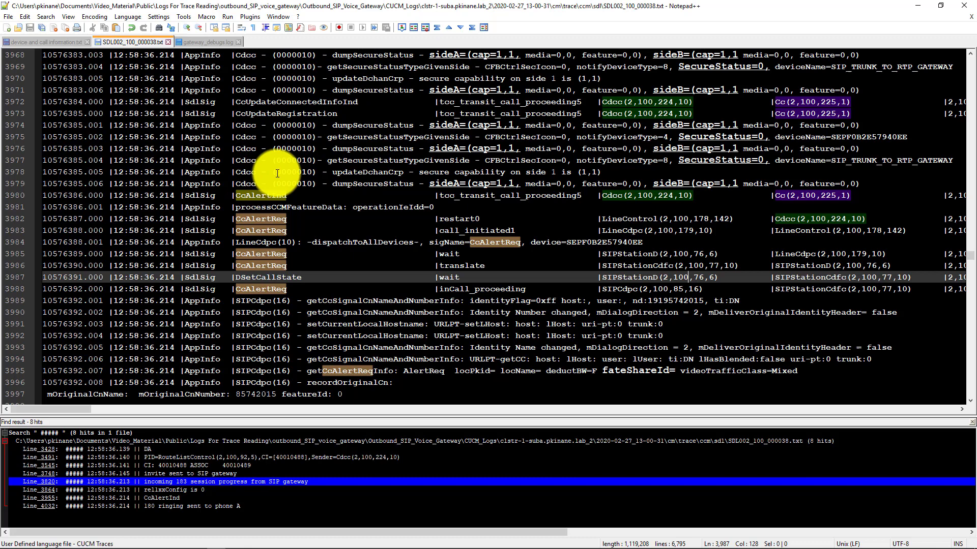
{"action": "mouse_move", "coordinate": [284, 281]}
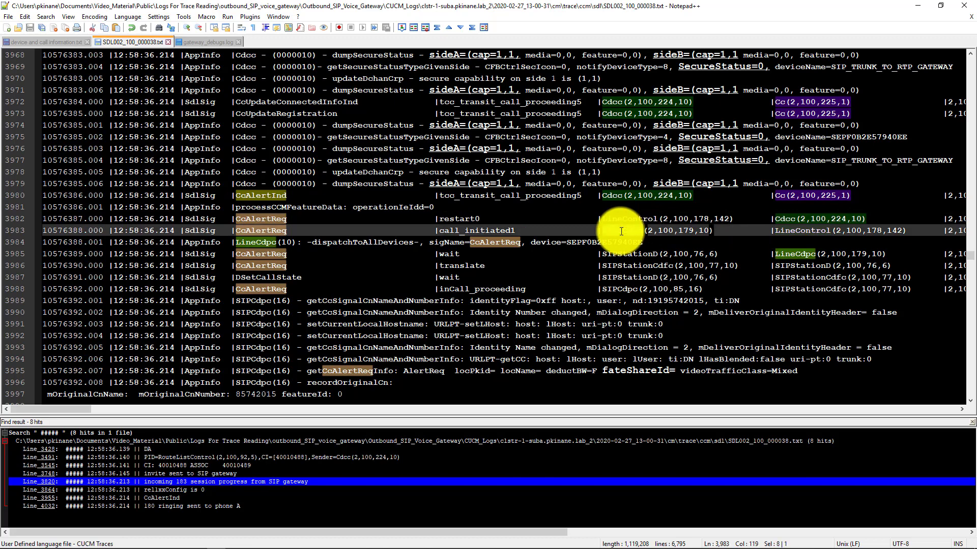
{"action": "mouse_move", "coordinate": [795, 258]}
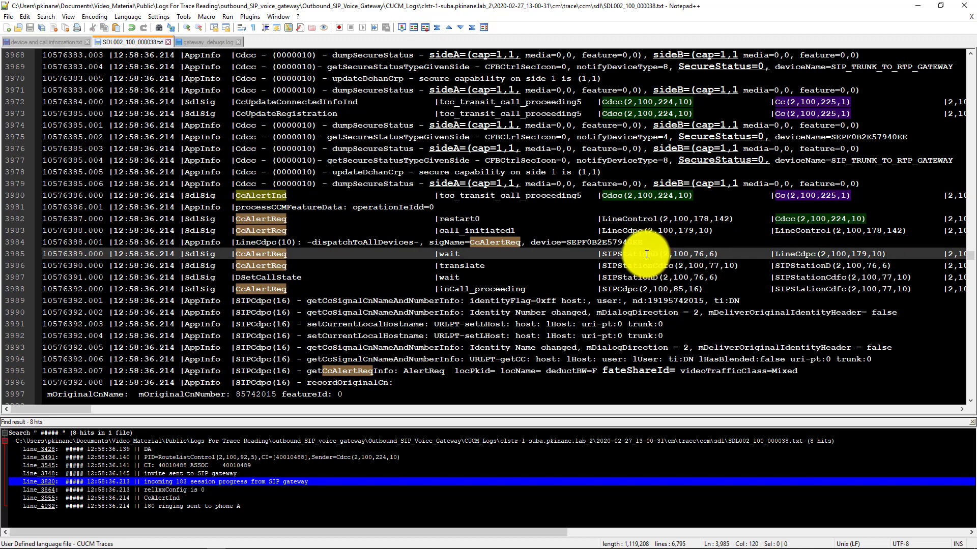
{"action": "double_click", "coordinate": [623, 254]}
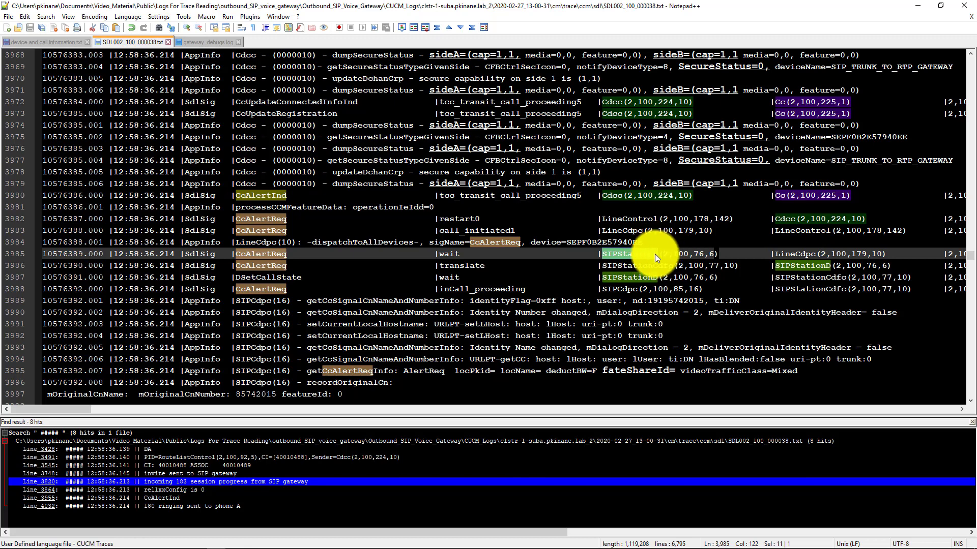
{"action": "mouse_move", "coordinate": [781, 267]}
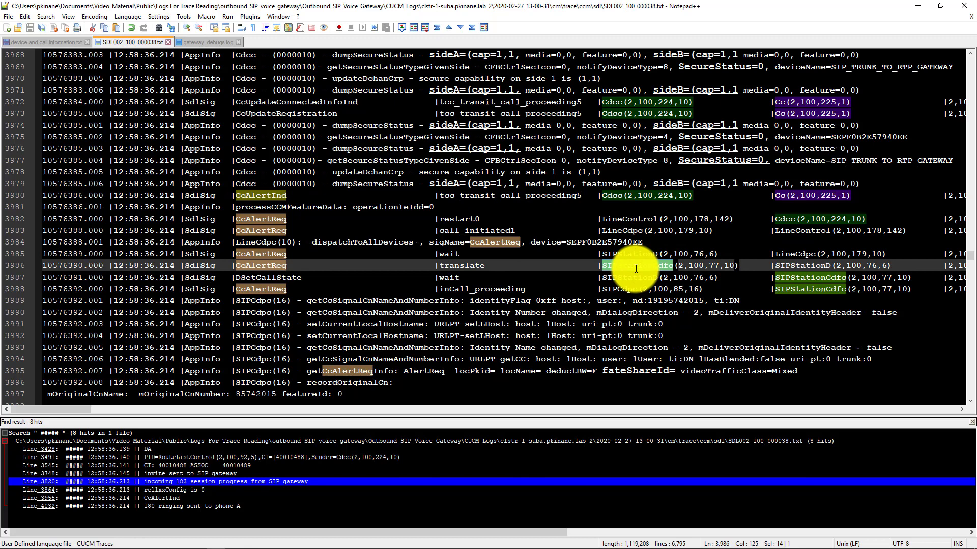
{"action": "mouse_move", "coordinate": [819, 276]}
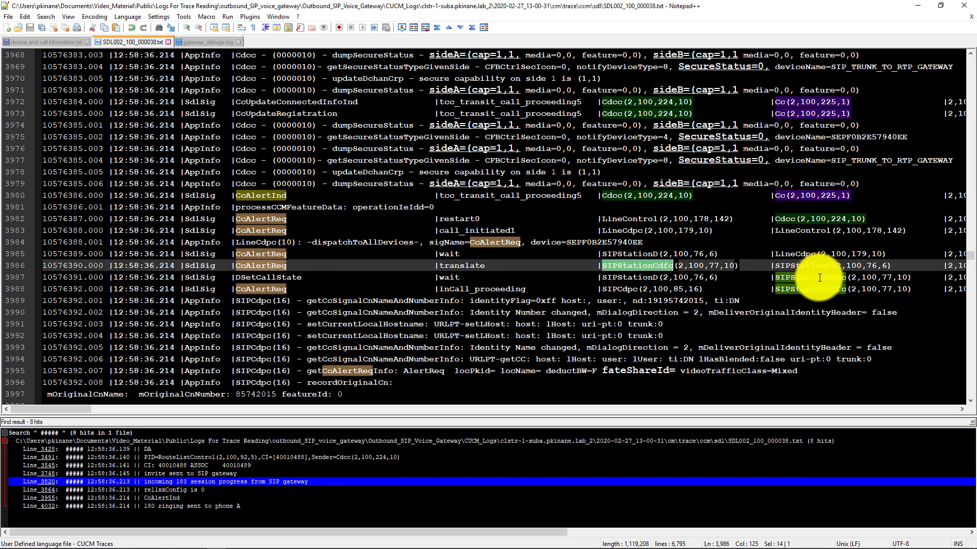
{"action": "mouse_move", "coordinate": [813, 293]}
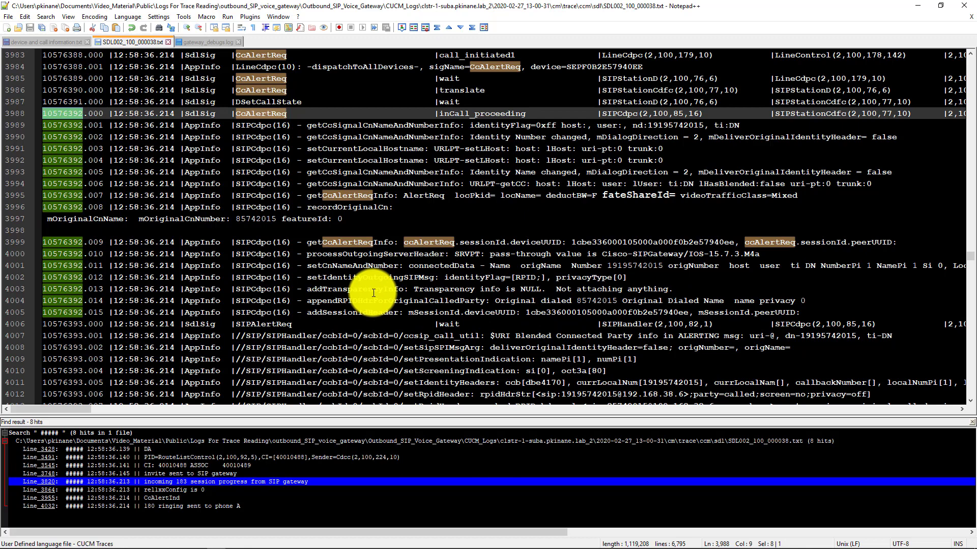
{"action": "mouse_move", "coordinate": [386, 280]}
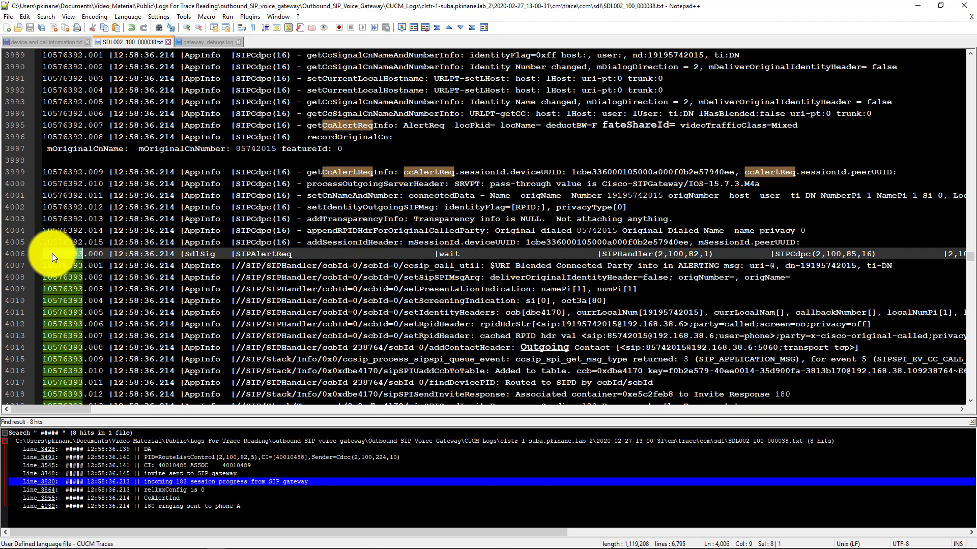
{"action": "scroll", "scroll_direction": "down", "scroll_amount": 3}
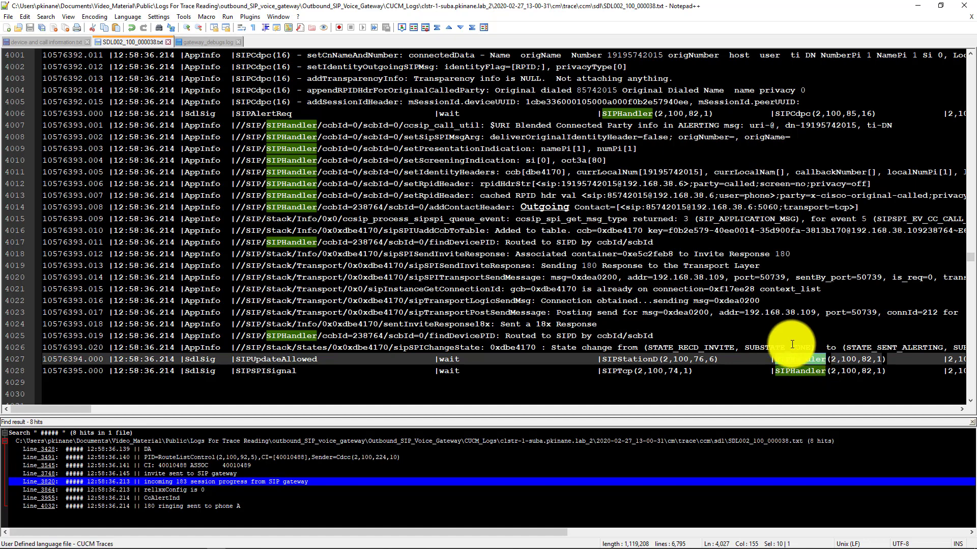
{"action": "mouse_move", "coordinate": [753, 368]}
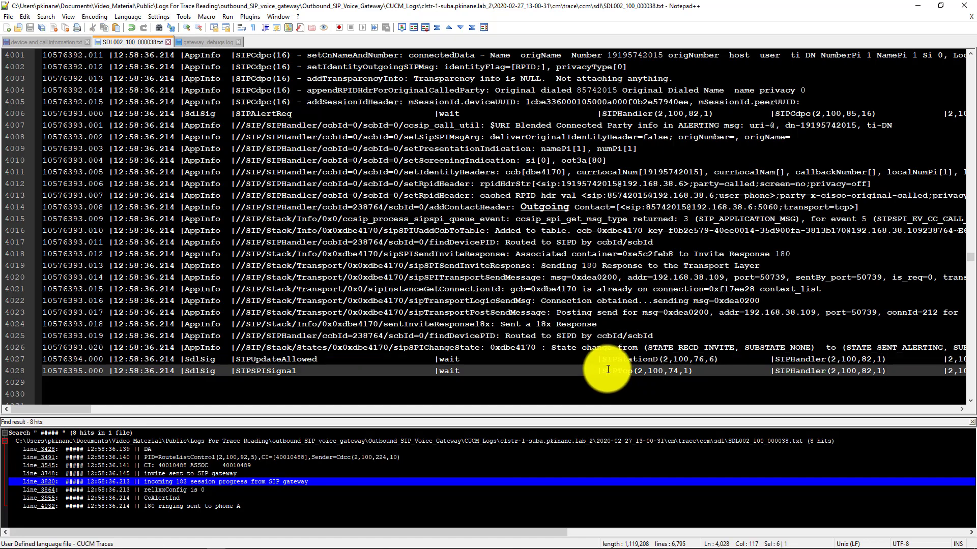
{"action": "double_click", "coordinate": [610, 371]}
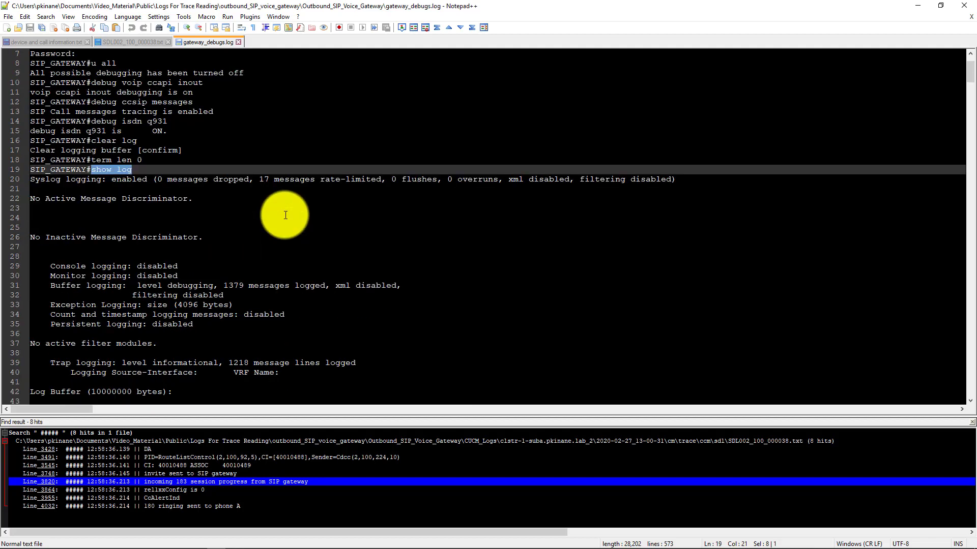
{"action": "scroll", "scroll_direction": "down", "scroll_amount": 3}
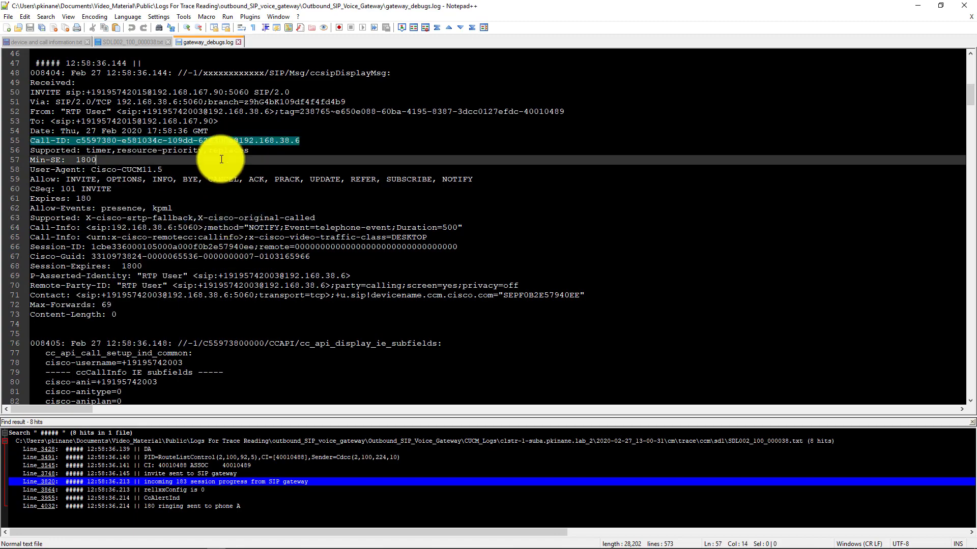
{"action": "scroll", "scroll_direction": "down", "scroll_amount": 3}
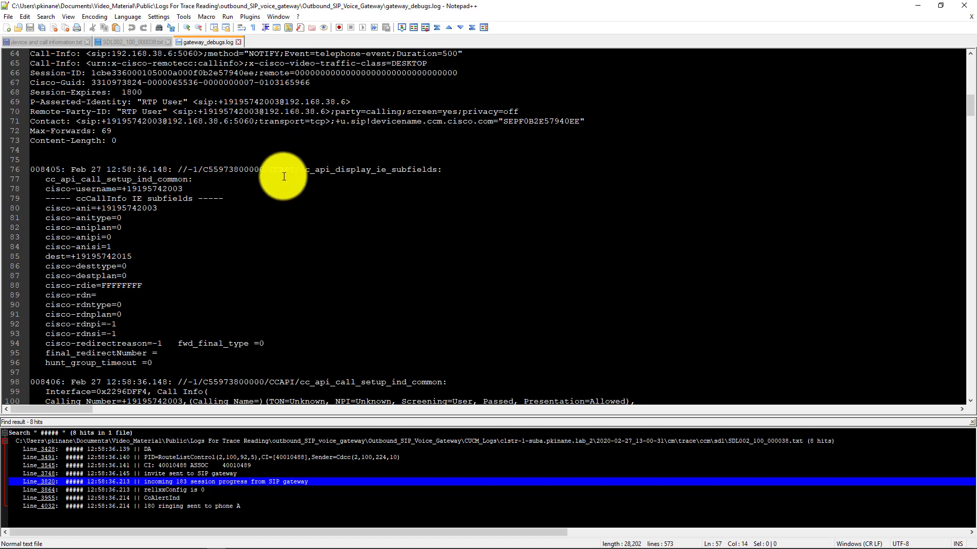
{"action": "double_click", "coordinate": [281, 170]}
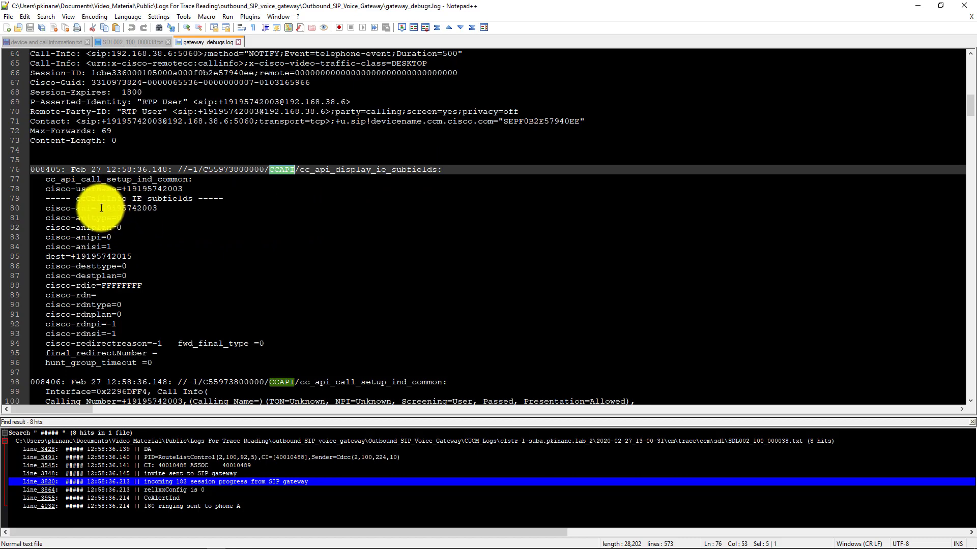
{"action": "double_click", "coordinate": [85, 208]}
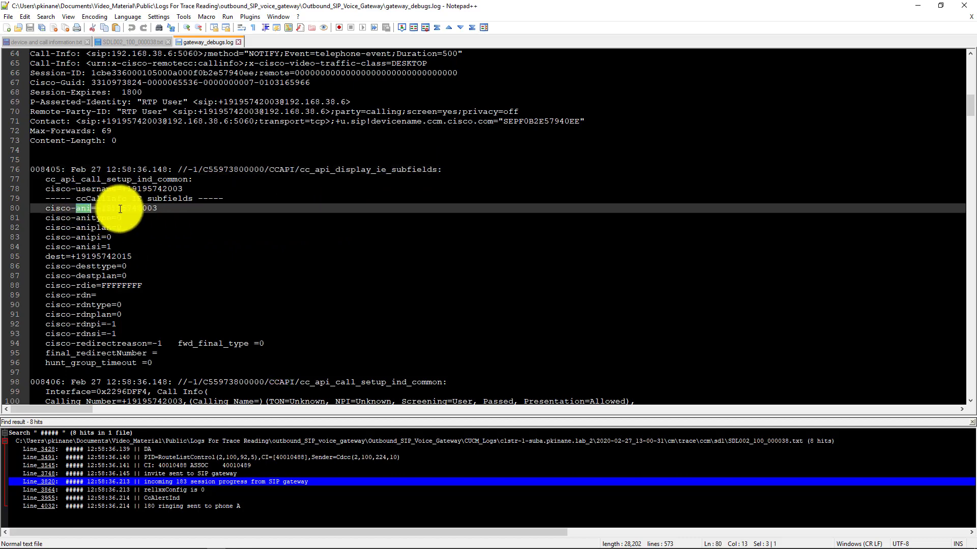
{"action": "left_click_drag", "start_coordinate": [87, 208], "coordinate": [153, 207]}
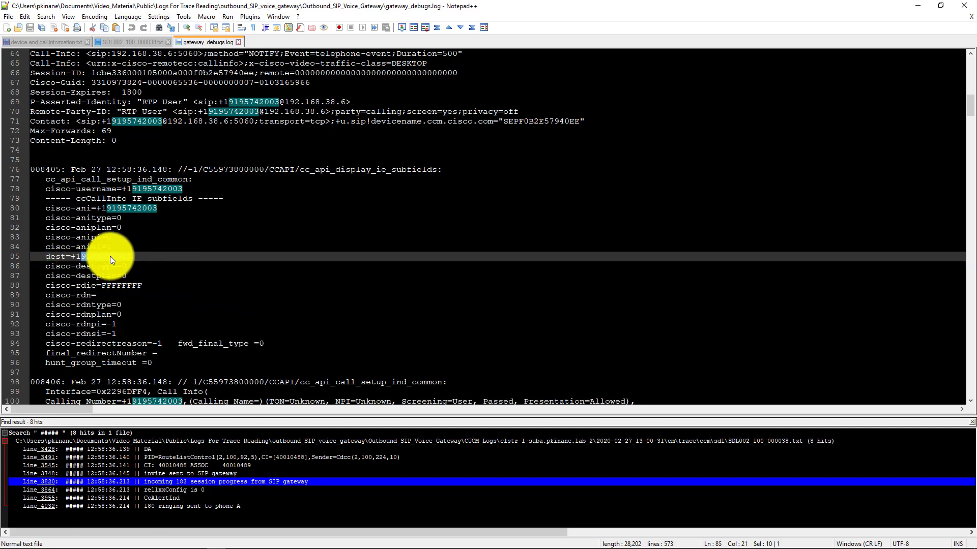
{"action": "right_click", "coordinate": [109, 256]}
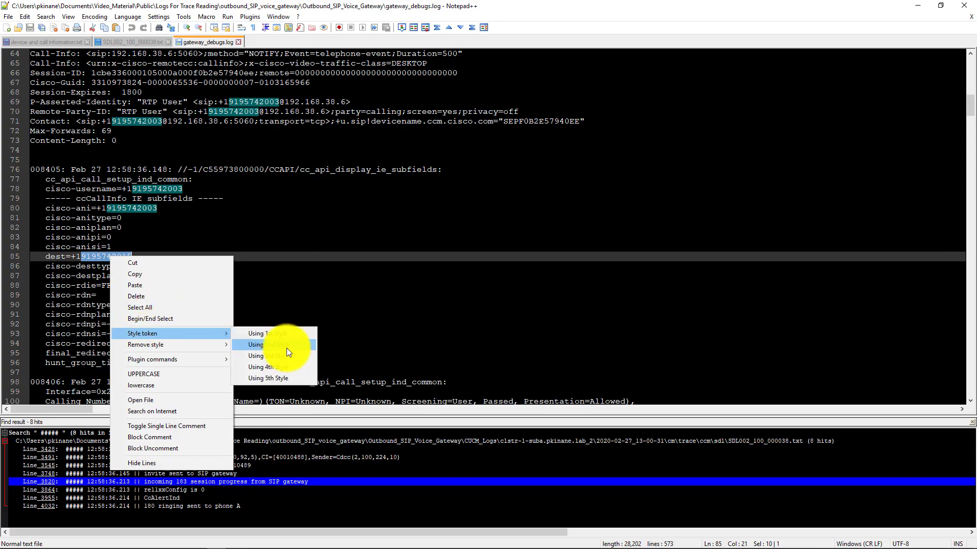
{"action": "left_click", "coordinate": [259, 334]}
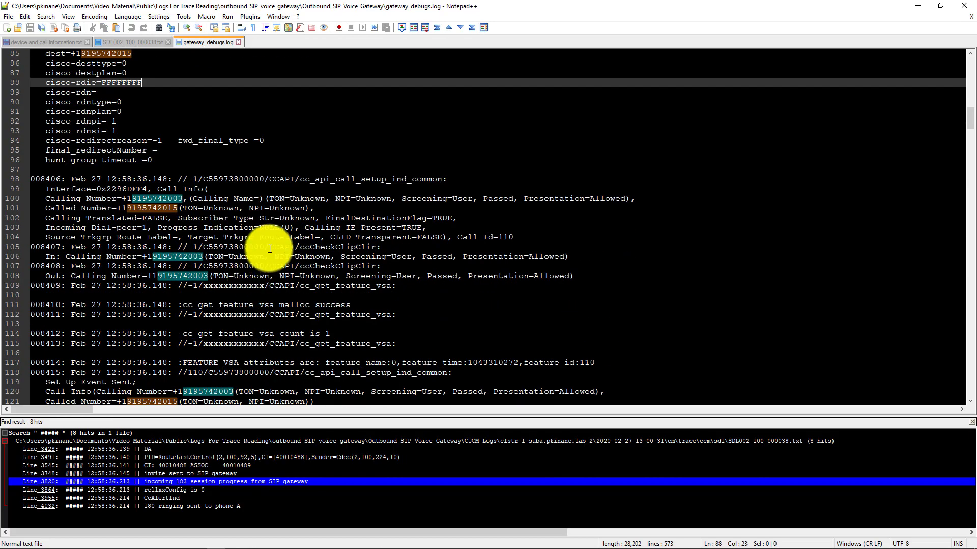
{"action": "mouse_move", "coordinate": [266, 196]}
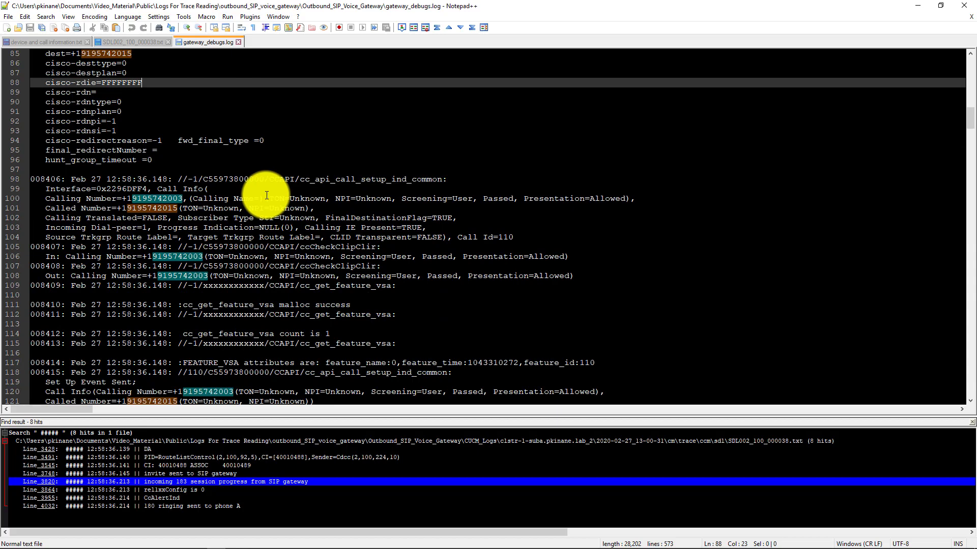
{"action": "double_click", "coordinate": [281, 180]}
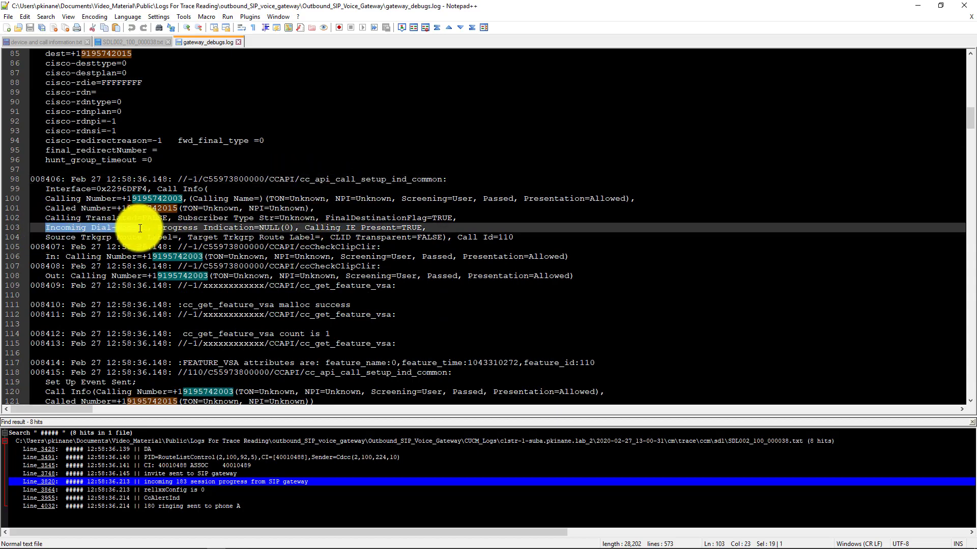
{"action": "right_click", "coordinate": [139, 228]}
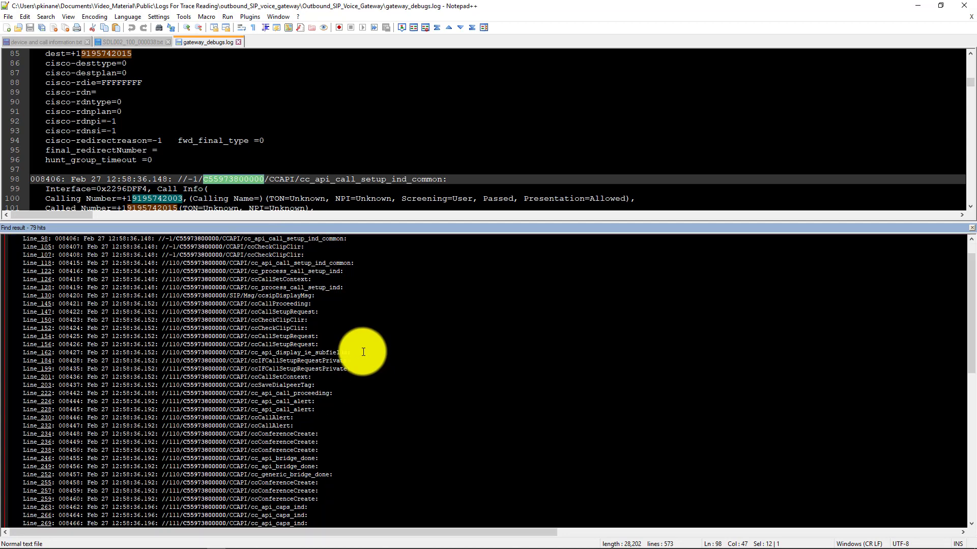
{"action": "mouse_move", "coordinate": [284, 377]}
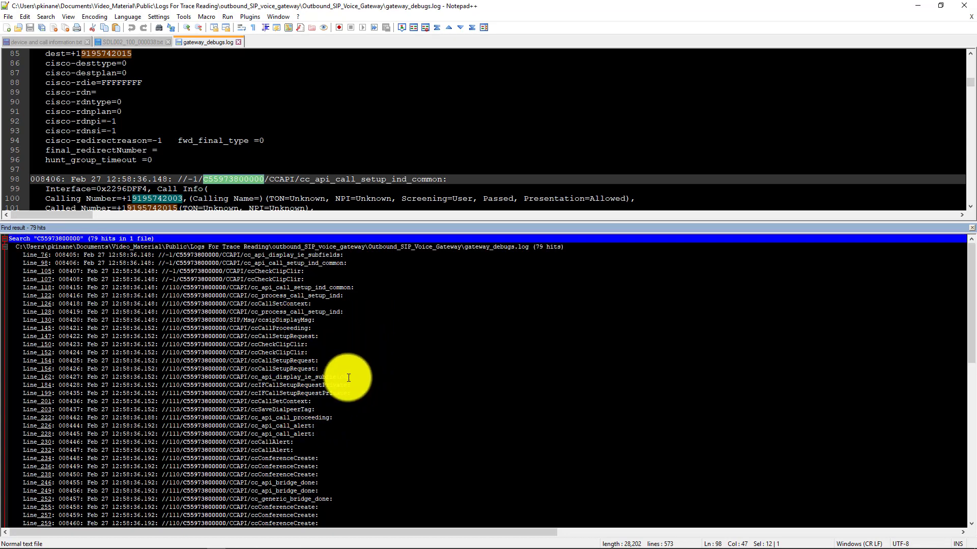
{"action": "mouse_move", "coordinate": [285, 305]}
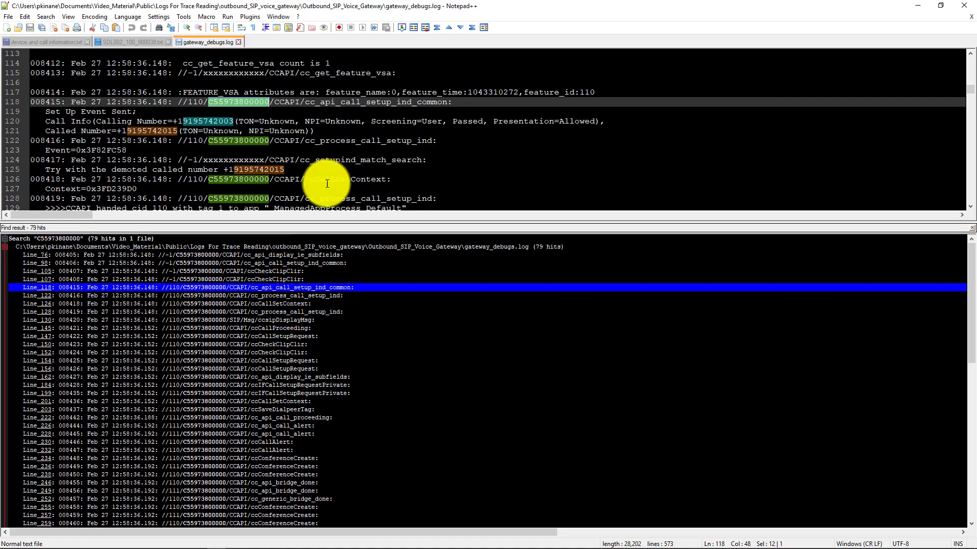
Jump to the ccCallSetupRequest hit at line 147 and highlight Outgoing Dial-peer purple.
{"action": "scroll", "scroll_direction": "down", "scroll_amount": 3}
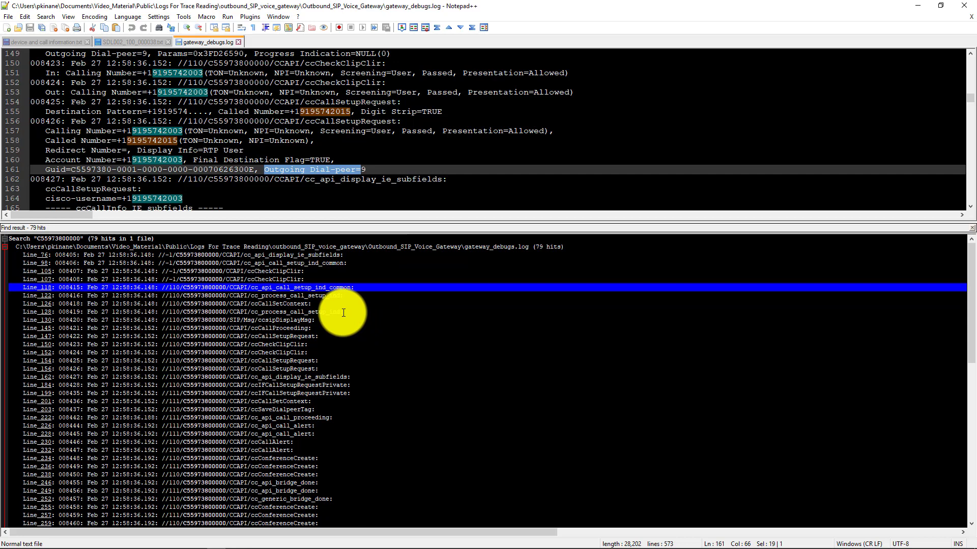
{"action": "left_click", "coordinate": [273, 337]}
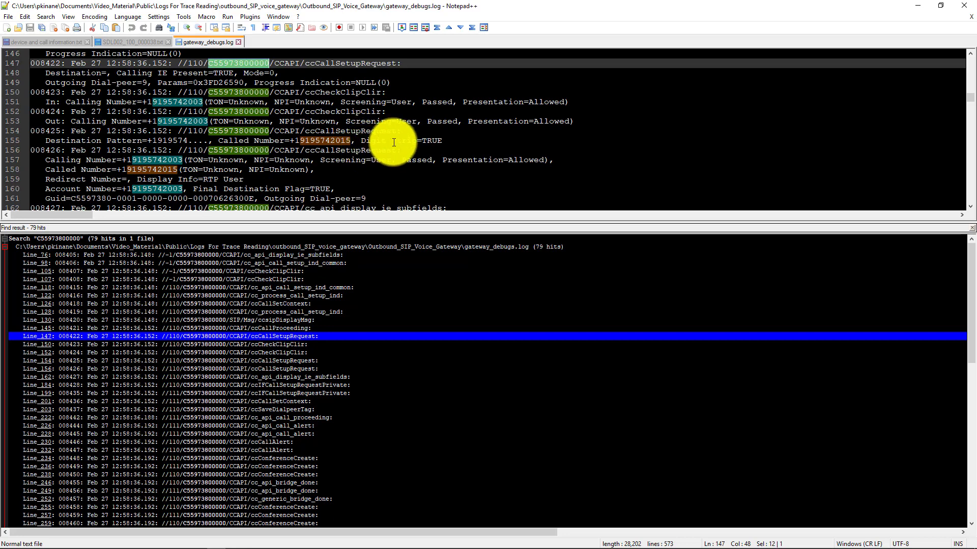
{"action": "scroll", "scroll_direction": "down", "scroll_amount": 3}
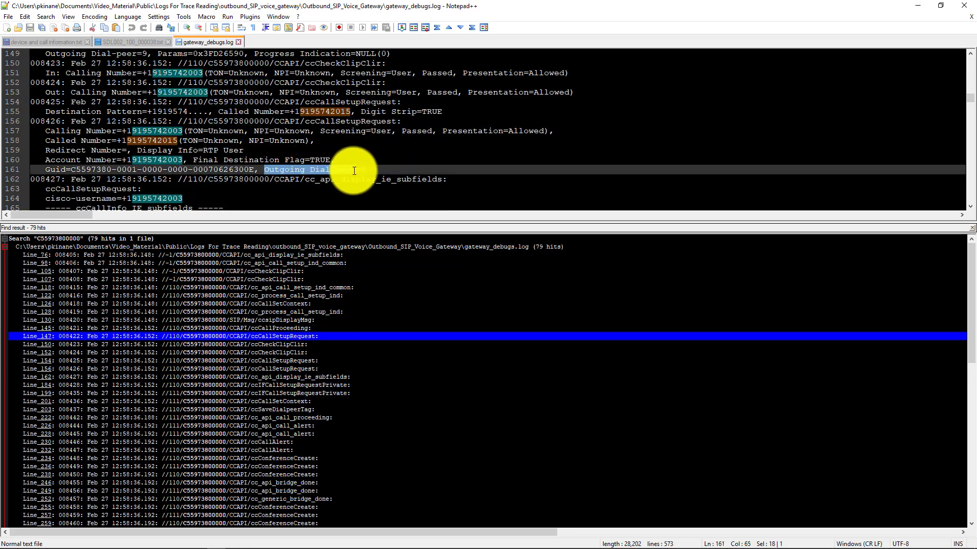
{"action": "right_click", "coordinate": [354, 171]}
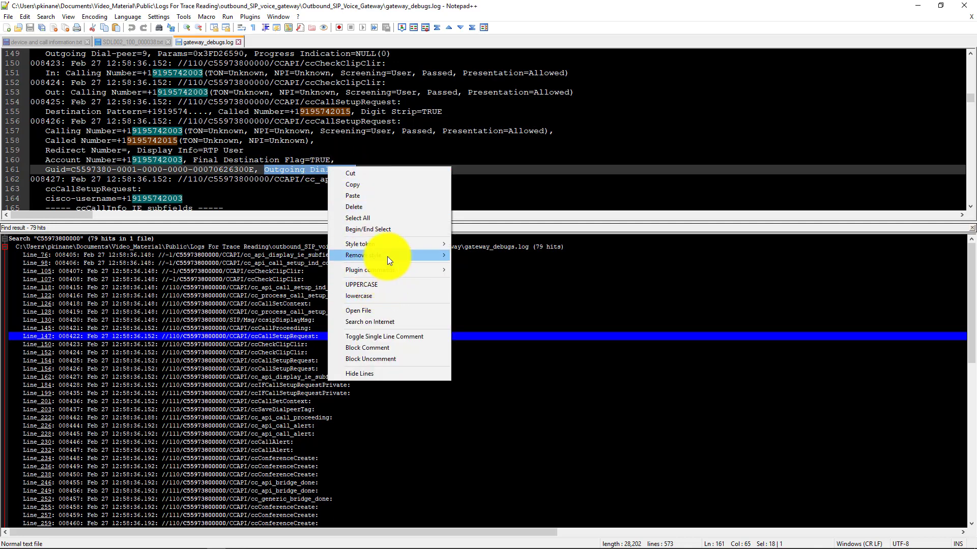
{"action": "mouse_move", "coordinate": [360, 243]}
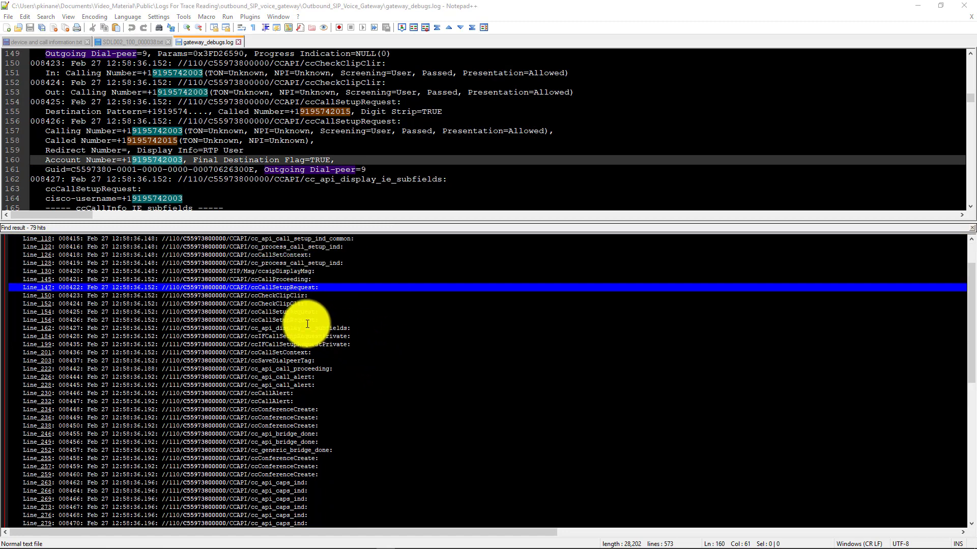
{"action": "left_click", "coordinate": [237, 393]}
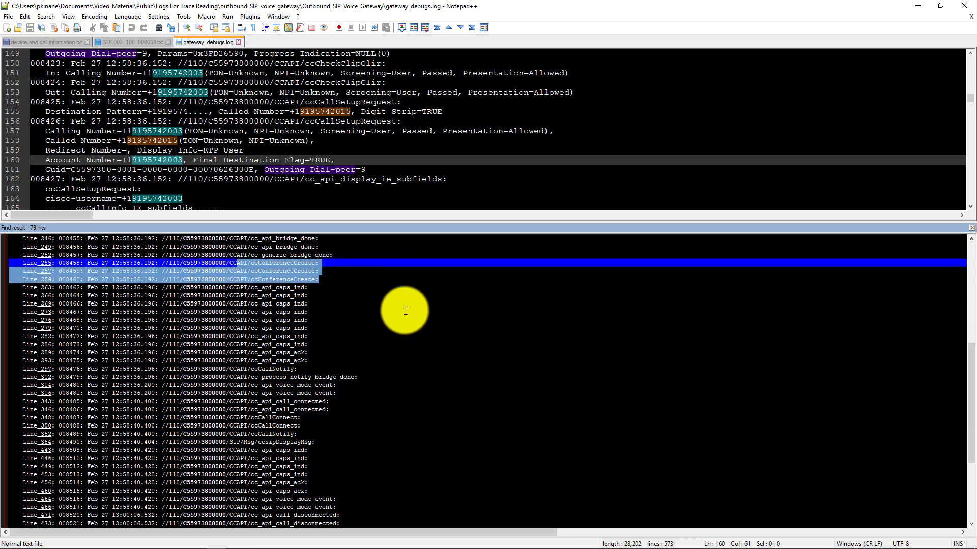
Review the cc_api_caps_ind hit at line 443 and reach the ISDN Q931 disconnect line.
{"action": "left_click", "coordinate": [307, 384]}
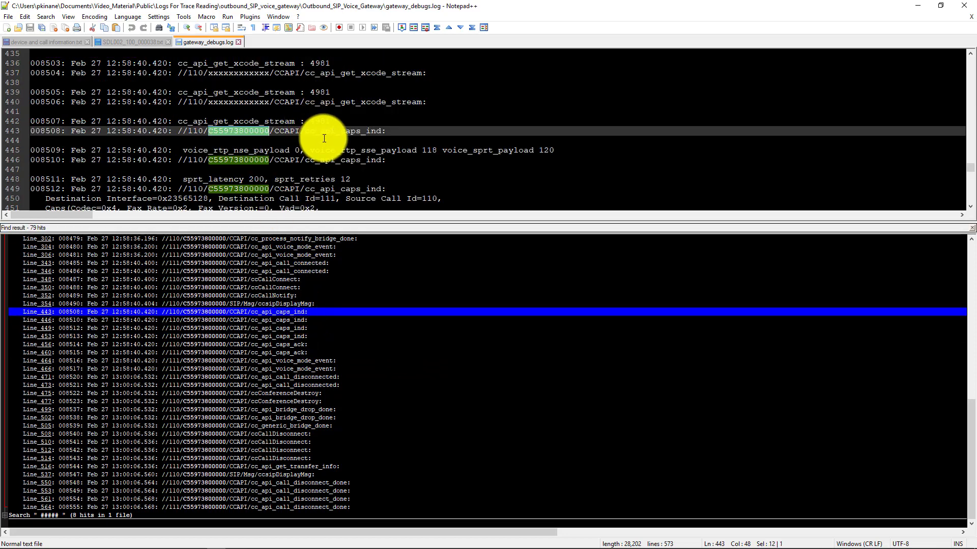
{"action": "mouse_move", "coordinate": [305, 150]}
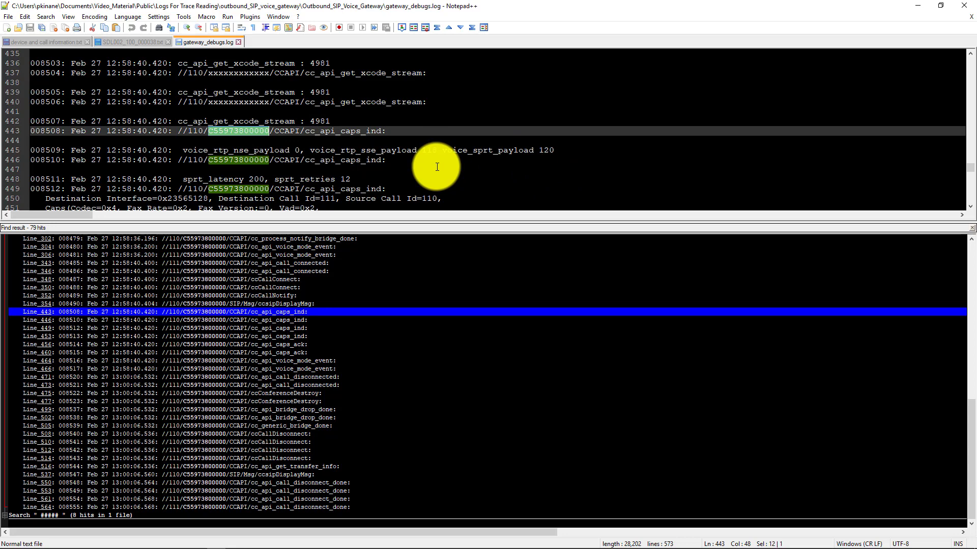
{"action": "mouse_move", "coordinate": [405, 360]}
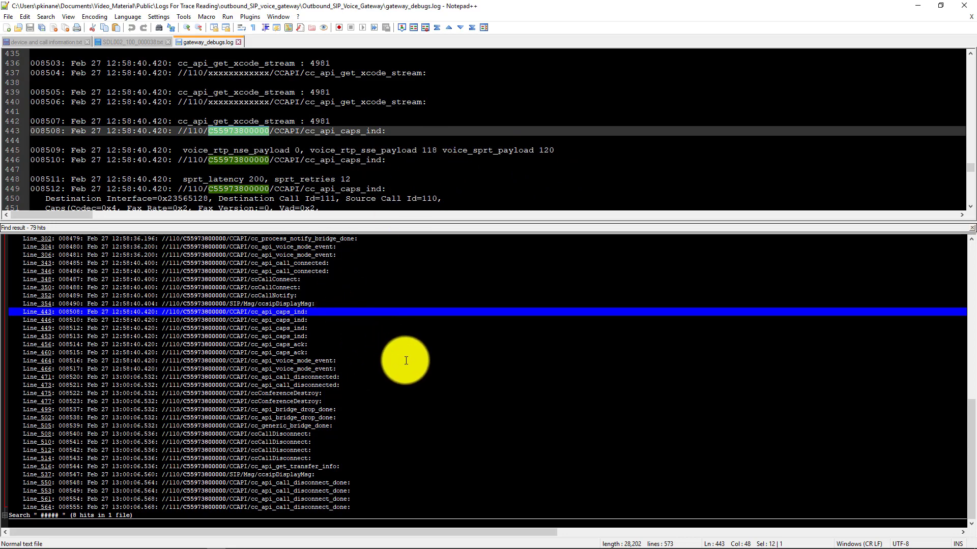
{"action": "mouse_move", "coordinate": [282, 365]}
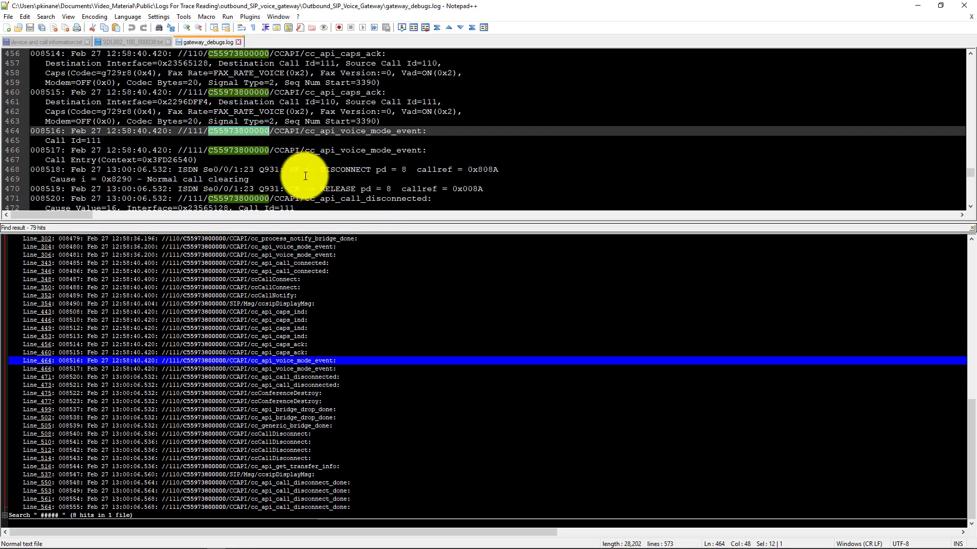
{"action": "double_click", "coordinate": [347, 170]}
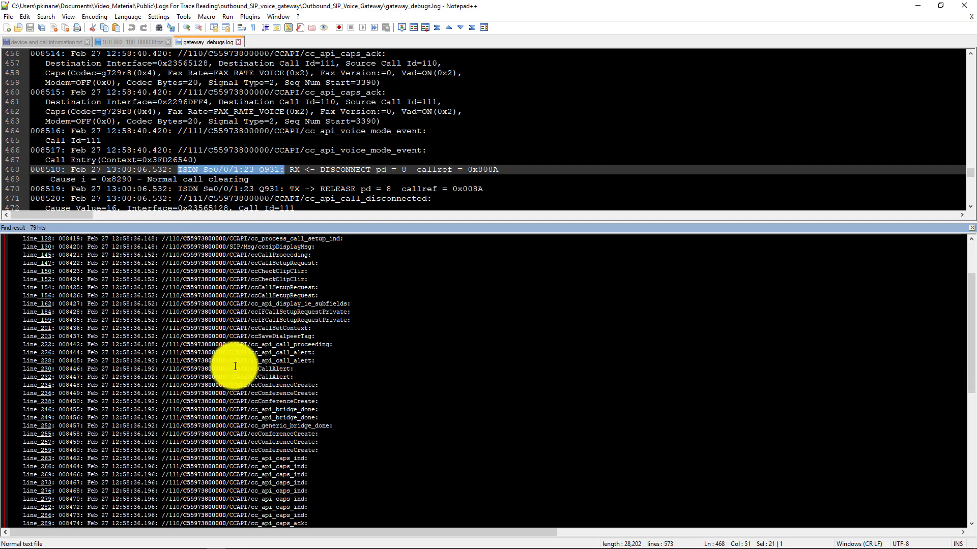
{"action": "mouse_move", "coordinate": [313, 404]}
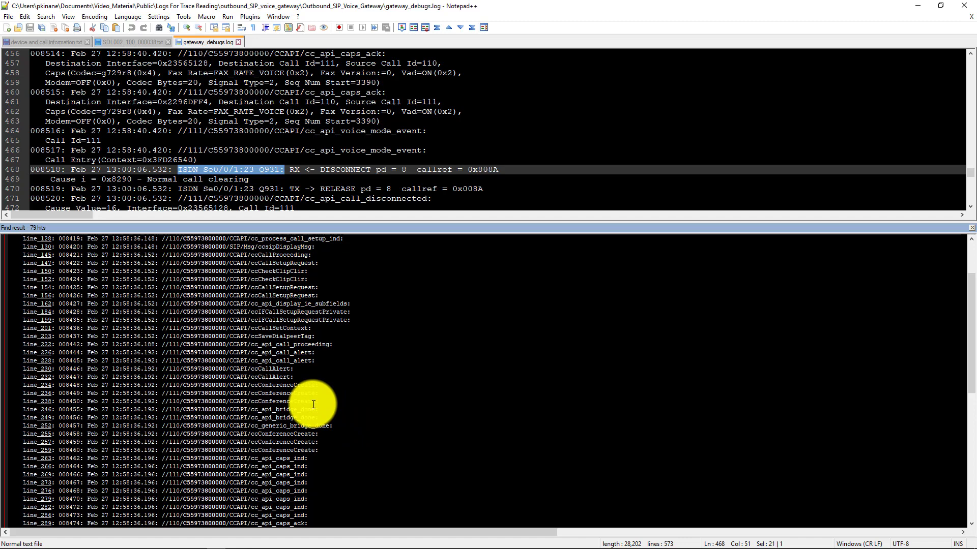
{"action": "mouse_move", "coordinate": [165, 402]}
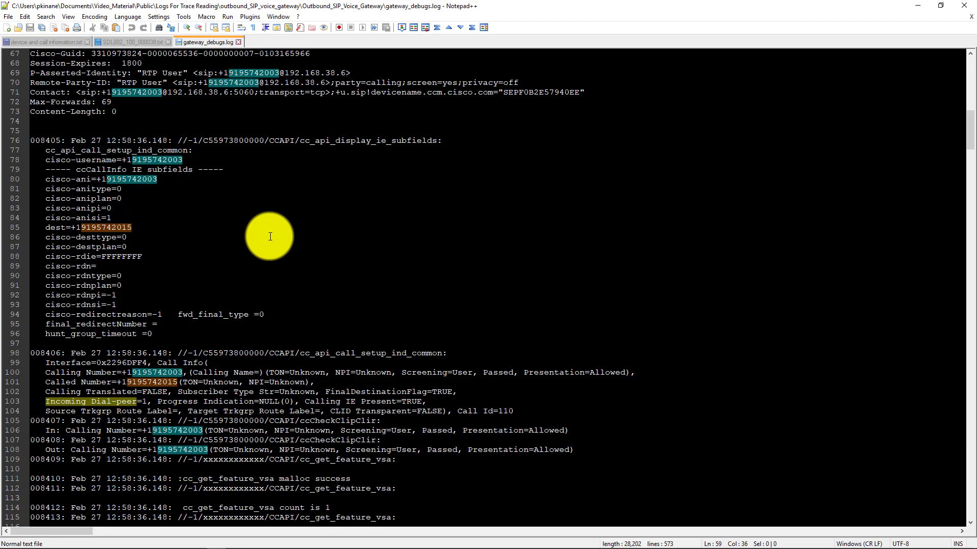
Select the Outgoing Dial-peer text on line 149 at the ISDN SETUP via dial-peer 9 for styling.
{"action": "scroll", "scroll_direction": "down", "scroll_amount": 3}
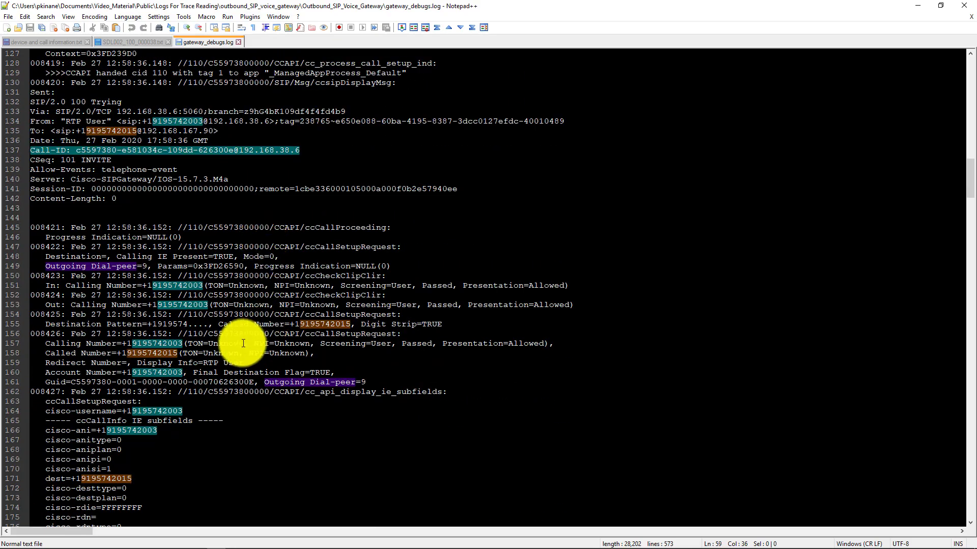
{"action": "left_click", "coordinate": [94, 266]}
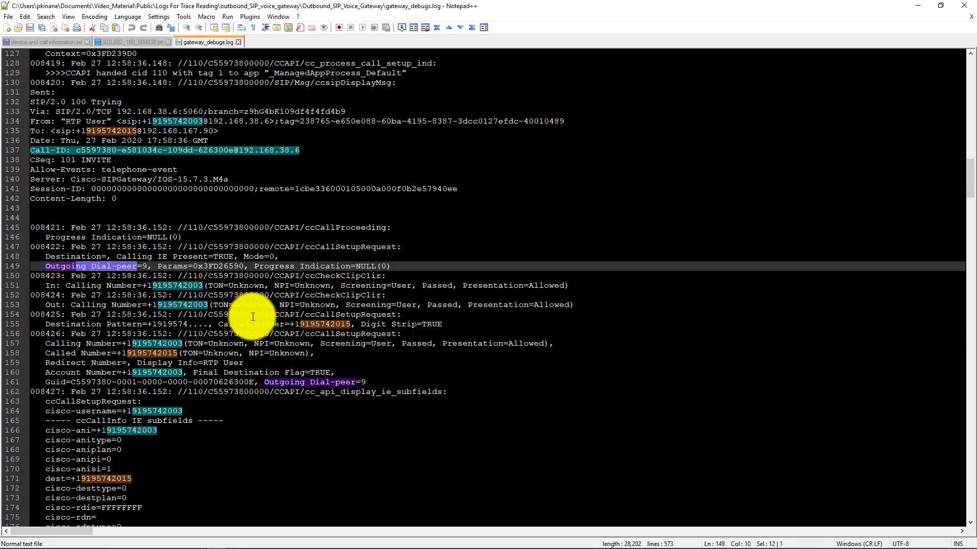
{"action": "scroll", "scroll_direction": "down", "scroll_amount": 3}
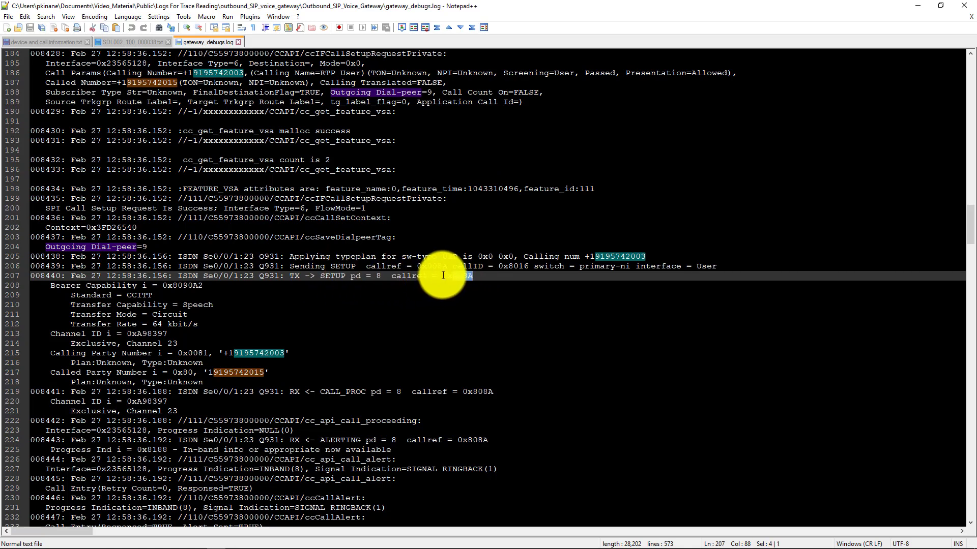
{"action": "right_click", "coordinate": [454, 276]}
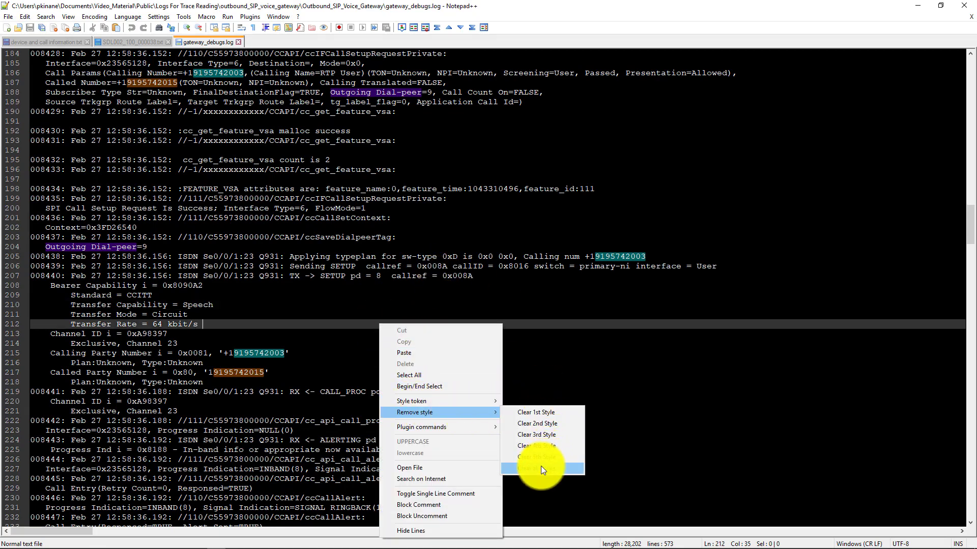
Clear all earlier highlighting, then mark call references 0x008A and 0x808A in orange.
{"action": "left_click", "coordinate": [542, 458]}
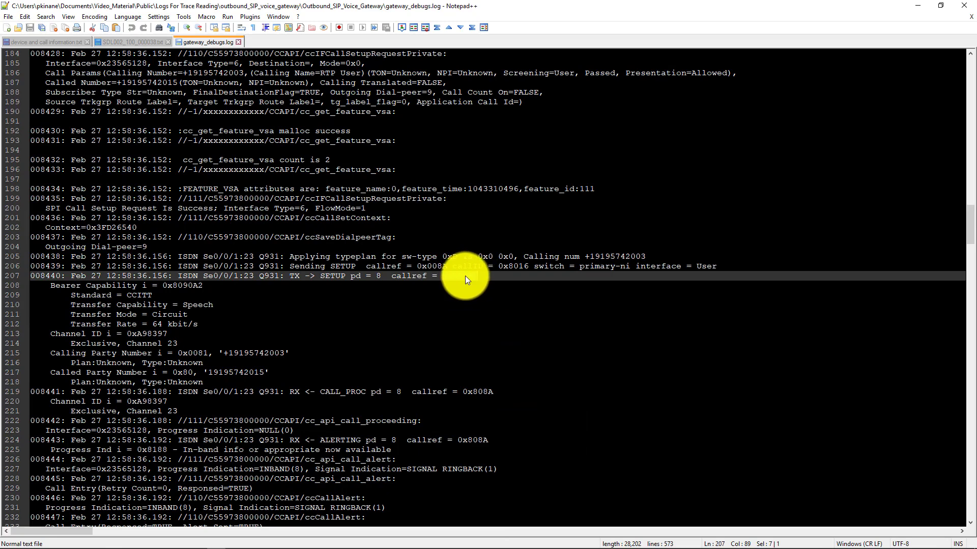
{"action": "right_click", "coordinate": [466, 276]}
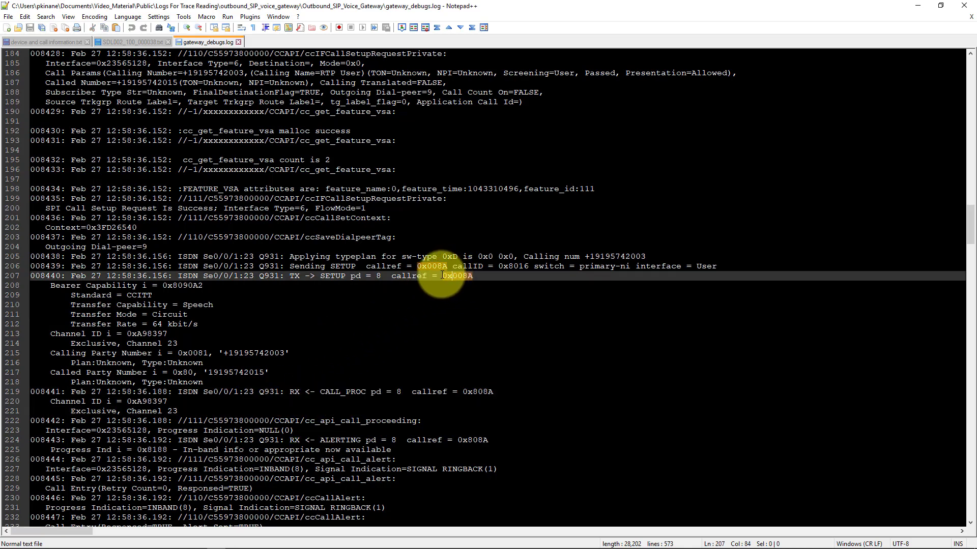
{"action": "double_click", "coordinate": [457, 276]}
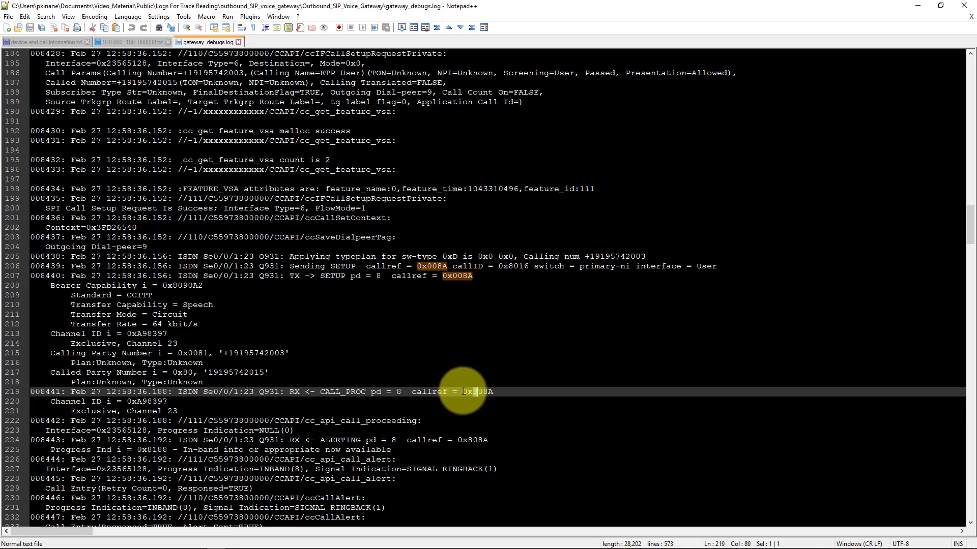
{"action": "right_click", "coordinate": [476, 390]}
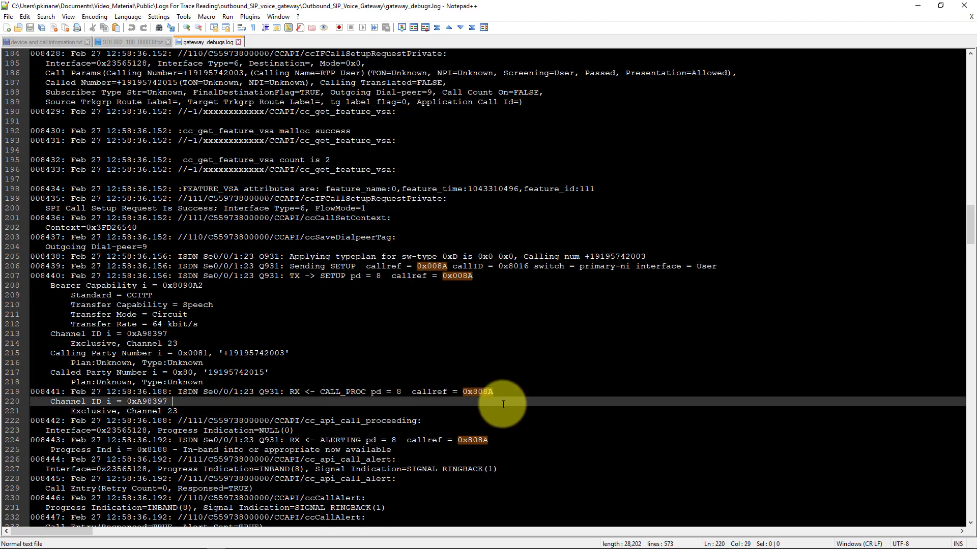
Select call reference 0x008A on line 207 and start a search for it.
{"action": "scroll", "scroll_direction": "down", "scroll_amount": 3}
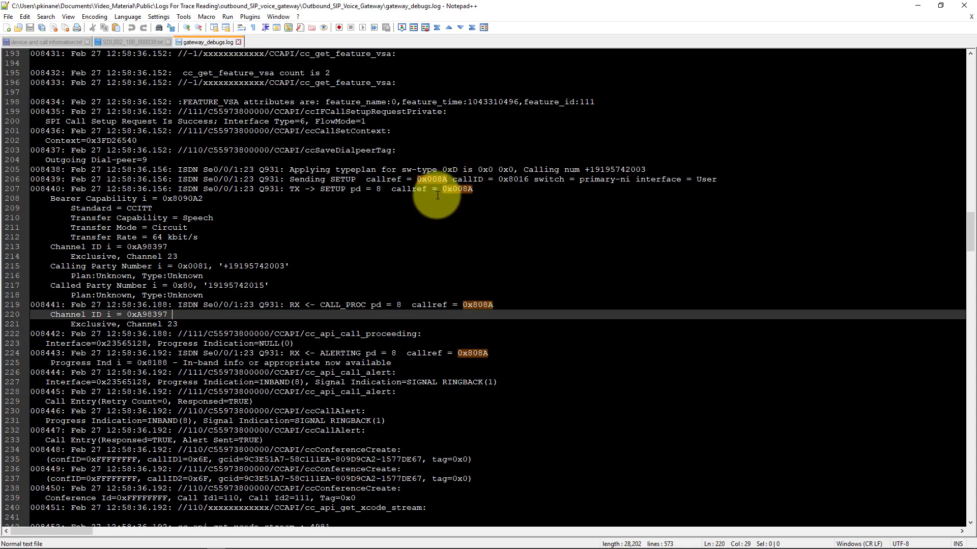
{"action": "double_click", "coordinate": [457, 189]}
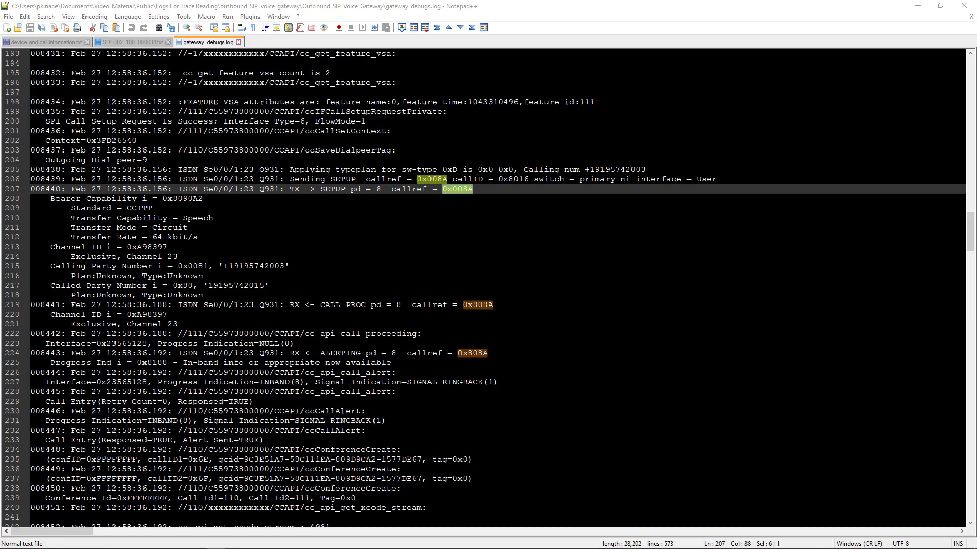
{"action": "key", "text": "Ctrl+f"}
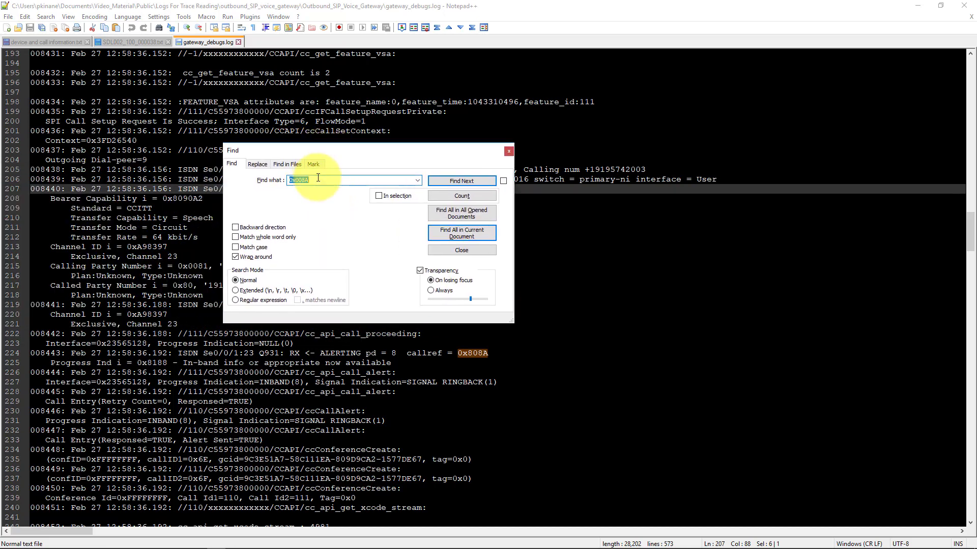
Find all regular-expression matches of 0x008A|0x808A in the document and jump to the CONNECT hit.
{"action": "left_click", "coordinate": [323, 180]}
{"action": "type", "text": "|0x08A"}
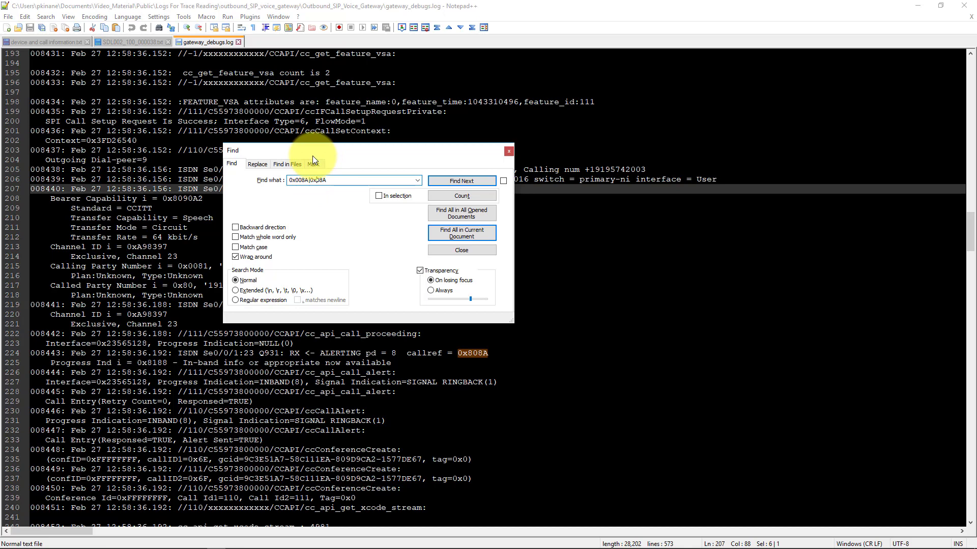
{"action": "left_click", "coordinate": [236, 299]}
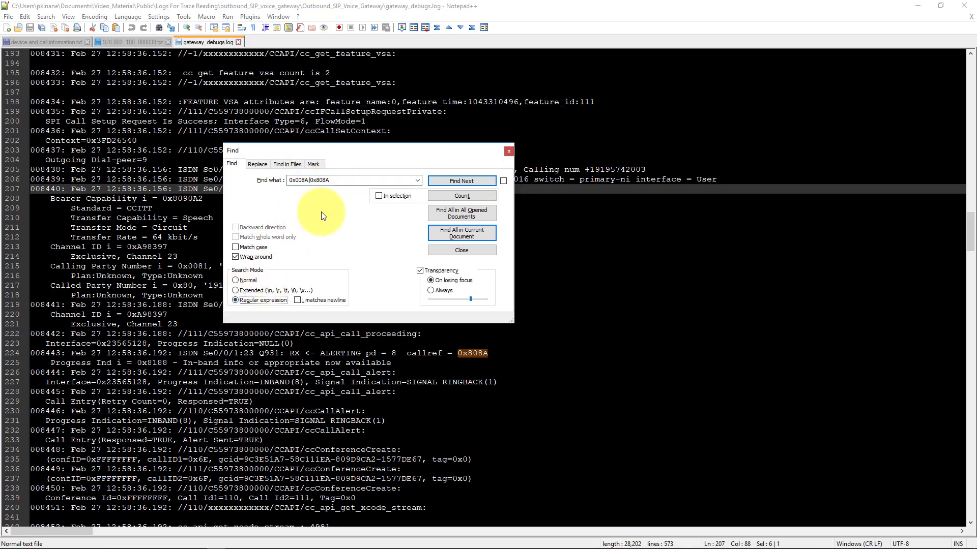
{"action": "left_click", "coordinate": [308, 180]}
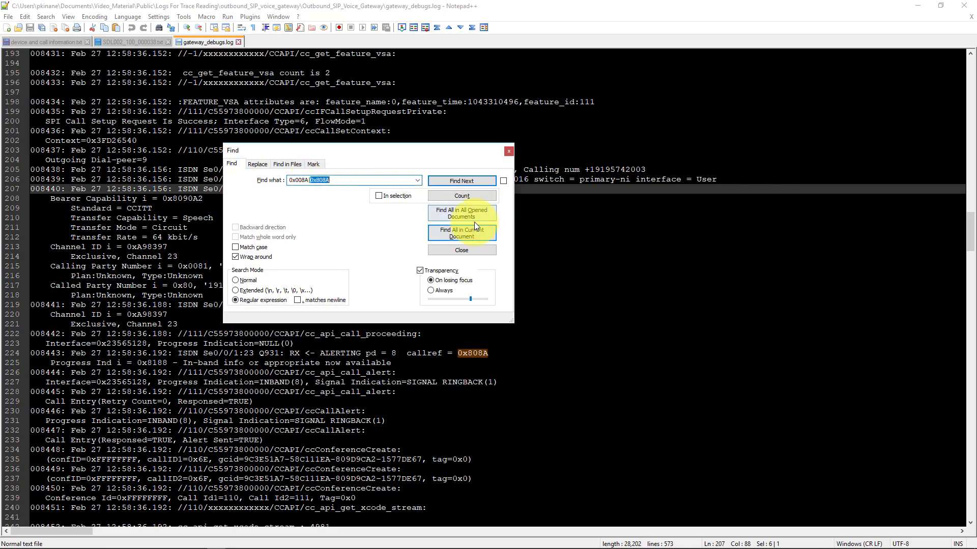
{"action": "left_click", "coordinate": [461, 233]}
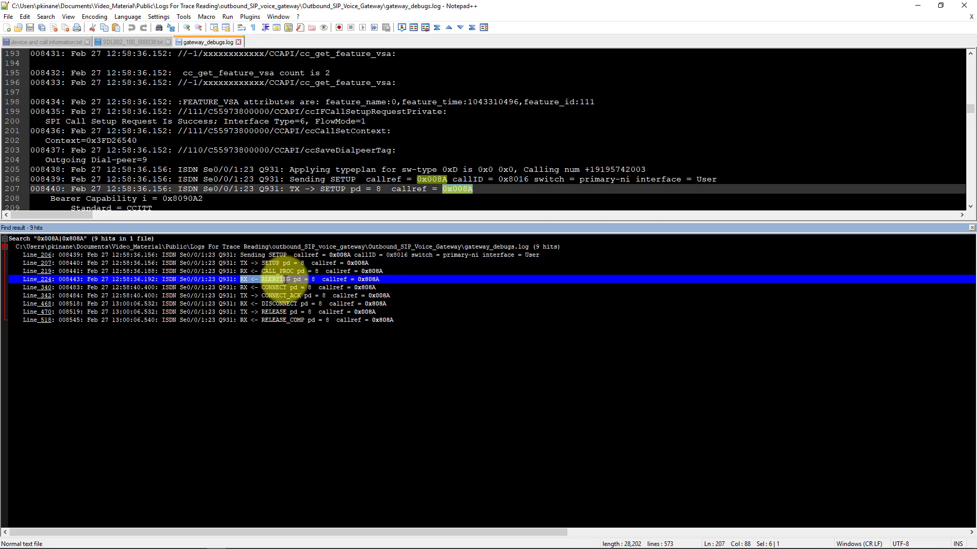
{"action": "left_click", "coordinate": [267, 287]}
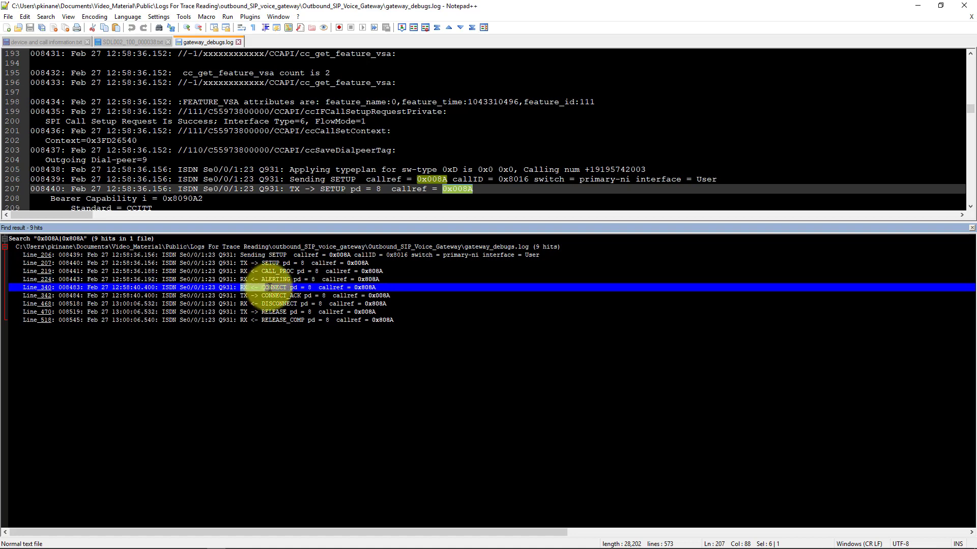
Step through the CONNECT_ACK, DISCONNECT and RELEASE hits back to the CALL_PROC/ALERTING lines.
{"action": "left_click", "coordinate": [281, 295]}
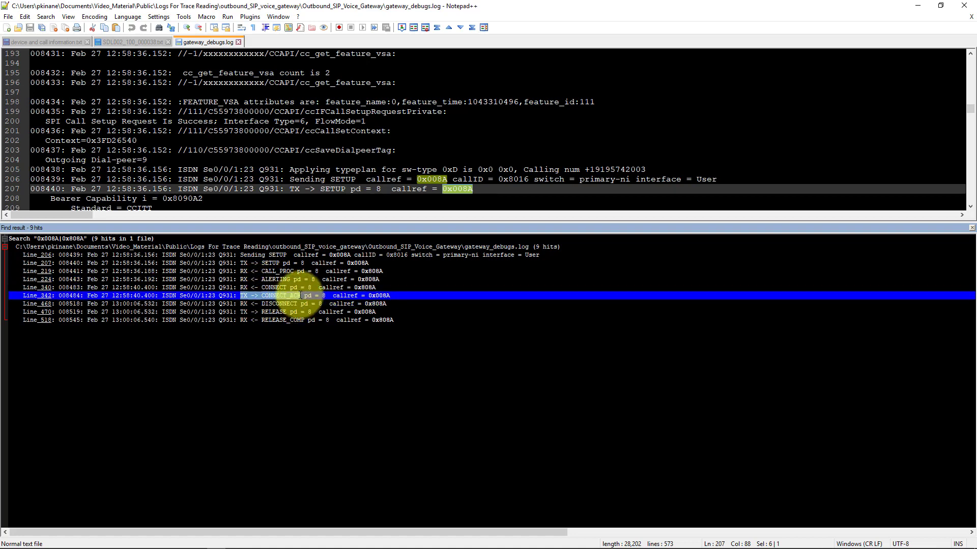
{"action": "left_click", "coordinate": [293, 304]}
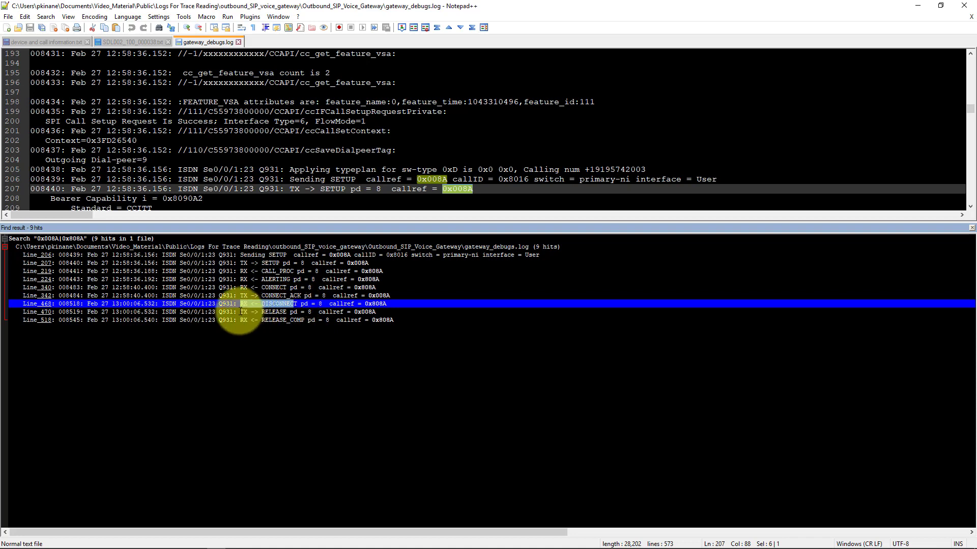
{"action": "left_click", "coordinate": [250, 312]}
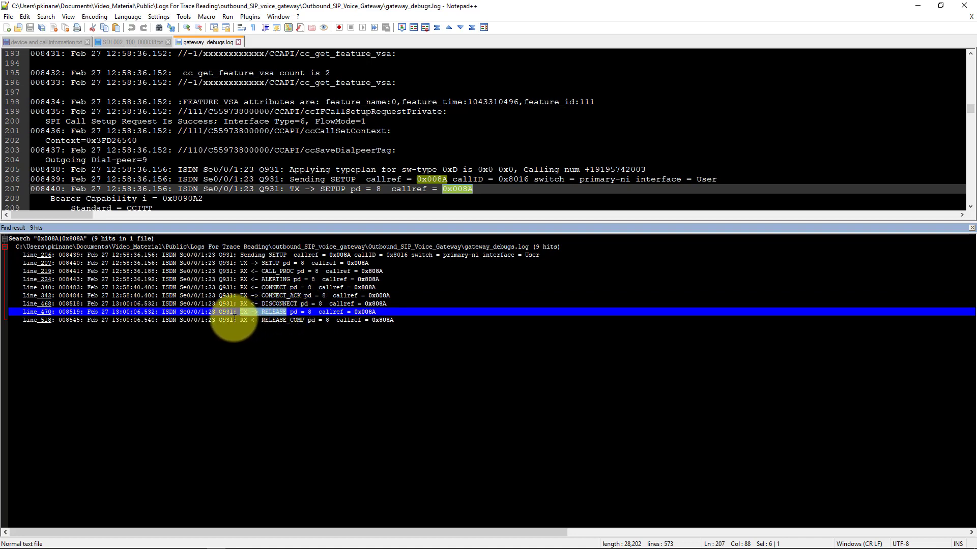
{"action": "left_click", "coordinate": [305, 320]}
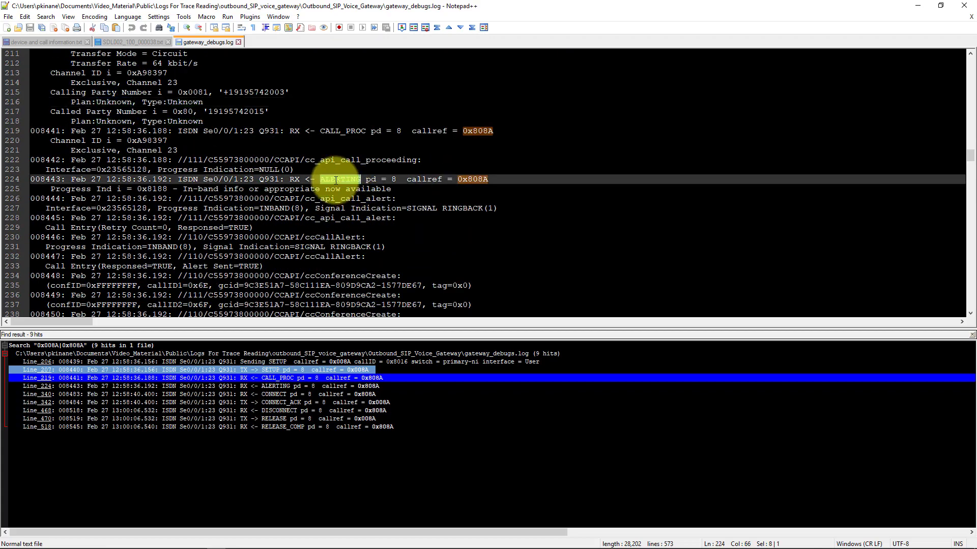
Scroll the log to the received SIP INVITE and its Call-ID header.
{"action": "scroll", "scroll_direction": "down", "scroll_amount": 3}
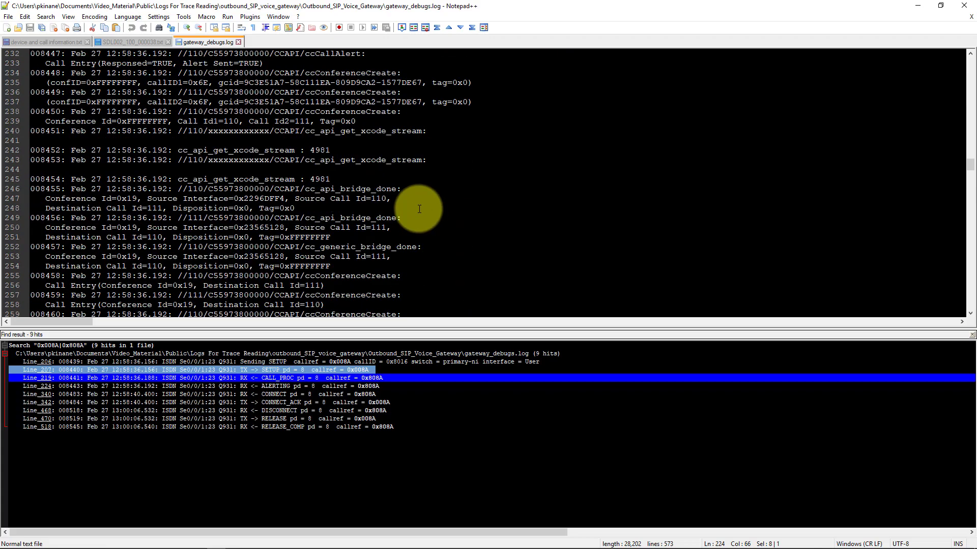
{"action": "scroll", "scroll_direction": "down", "scroll_amount": 3}
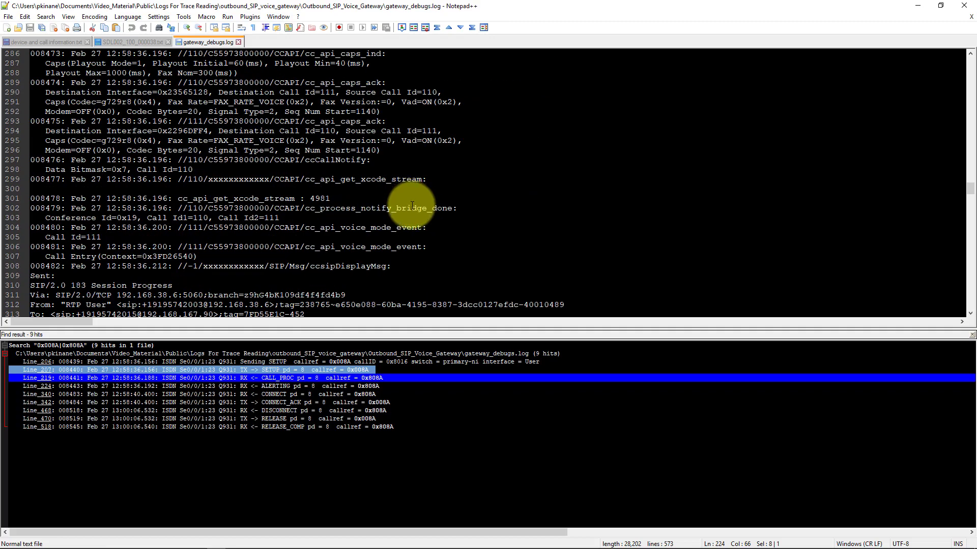
{"action": "scroll", "scroll_direction": "down", "scroll_amount": 3}
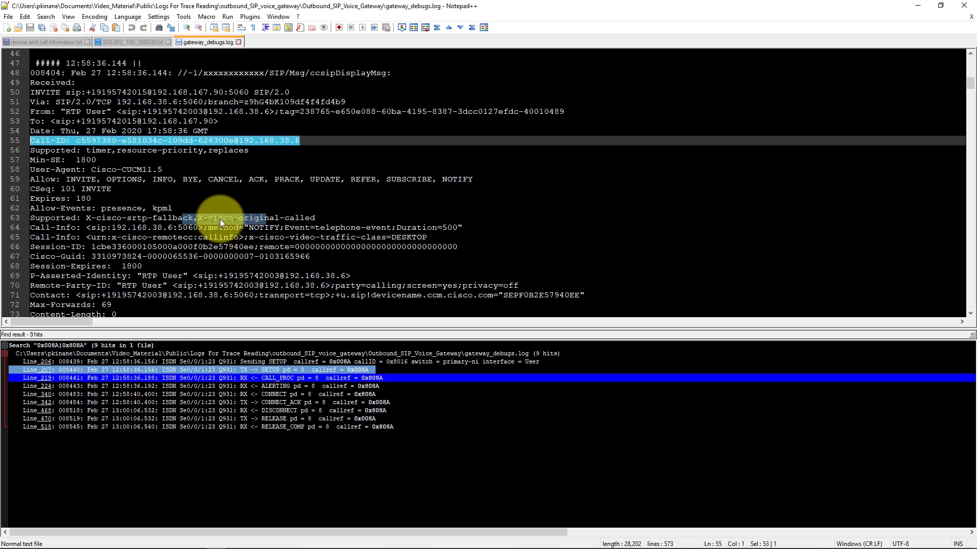
Find all lines carrying the selected SIP Call-ID, then select the outgoing 200 OK response.
{"action": "key", "text": "Ctrl+f"}
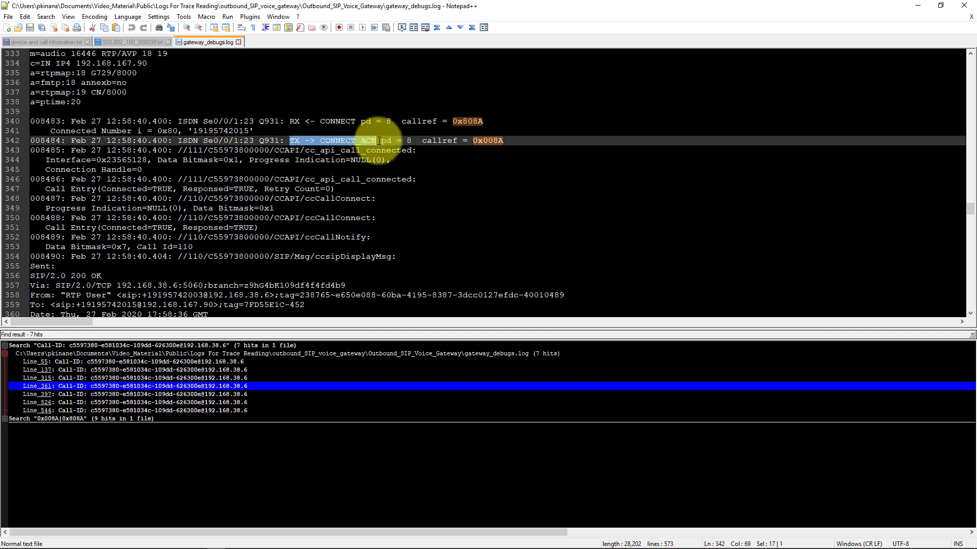
{"action": "scroll", "scroll_direction": "down", "scroll_amount": 3}
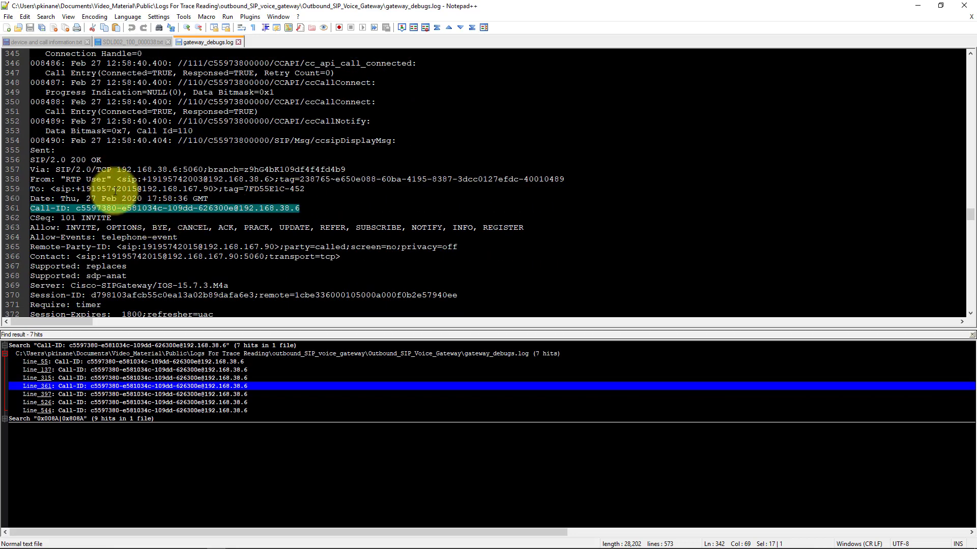
{"action": "double_click", "coordinate": [79, 160]}
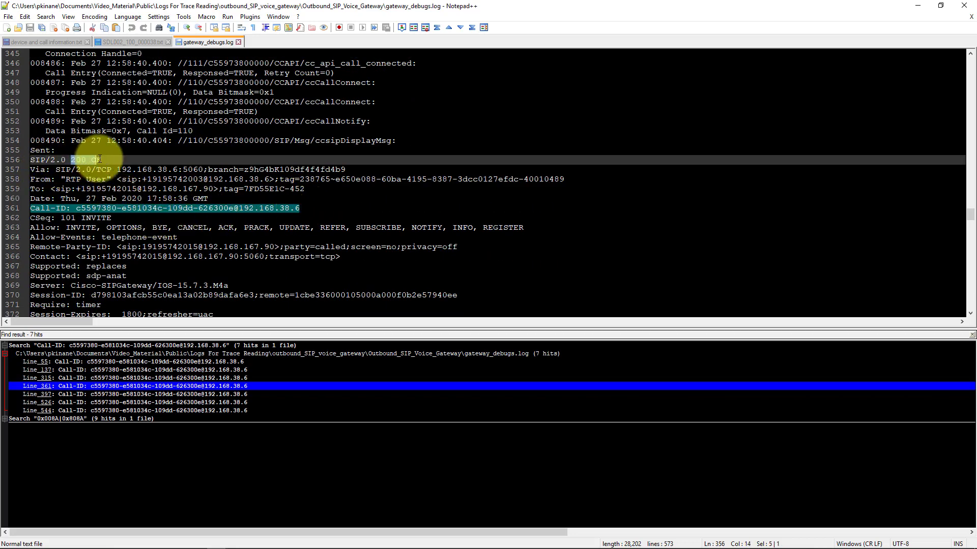